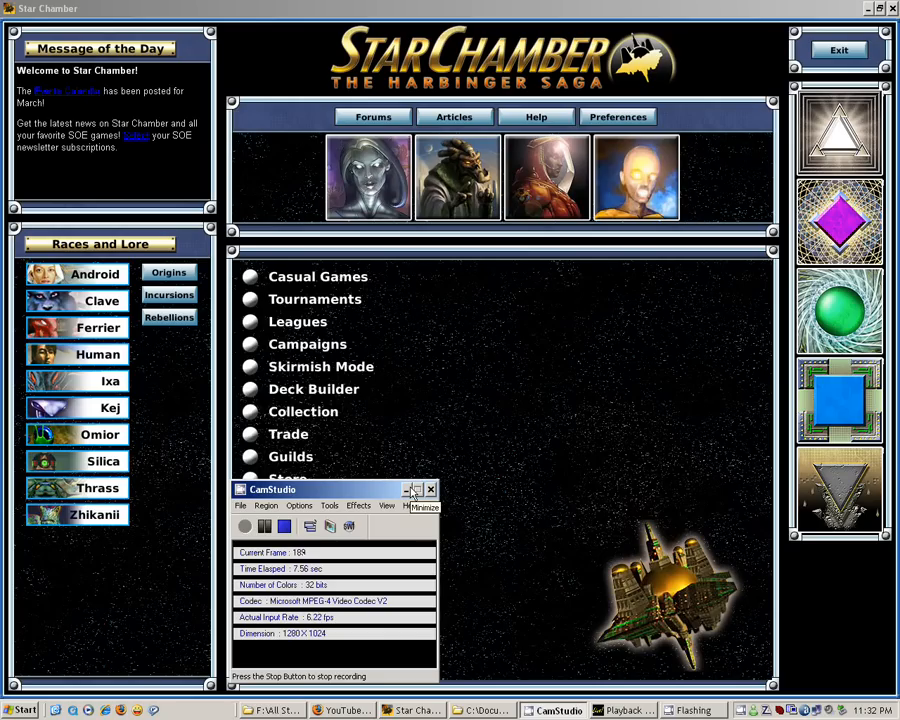
Enter the Deck Builder from the main menu.
left_click(410, 488)
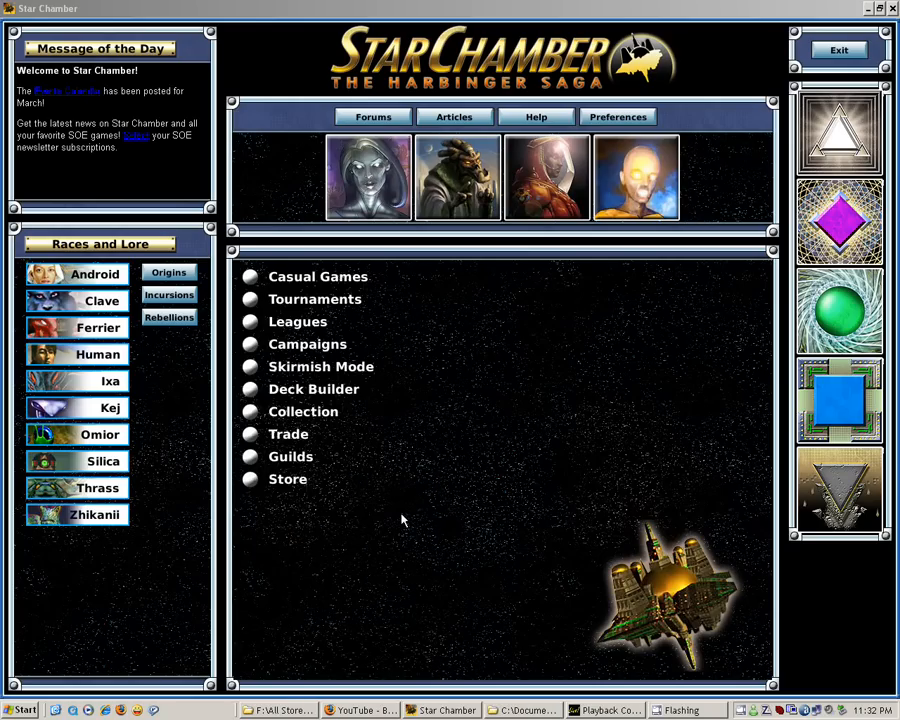
mouse_move(576, 308)
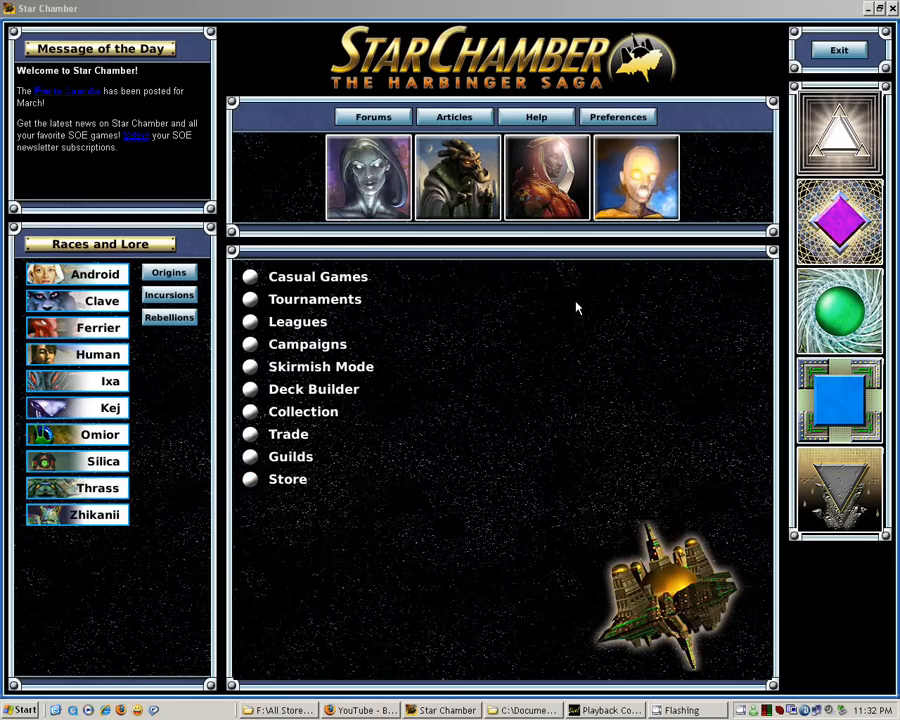
mouse_move(294, 524)
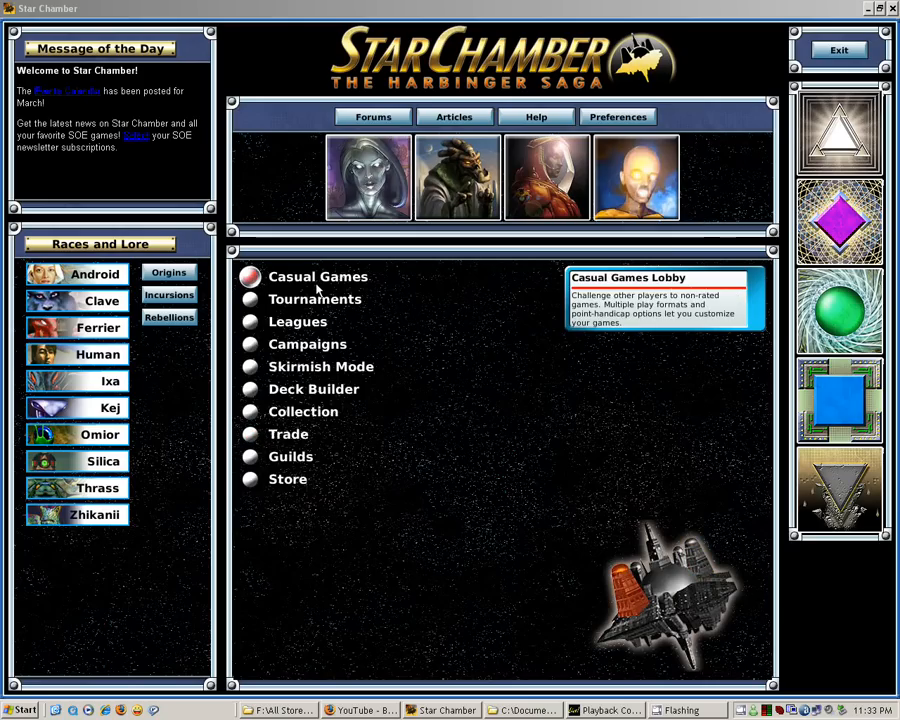
left_click(312, 388)
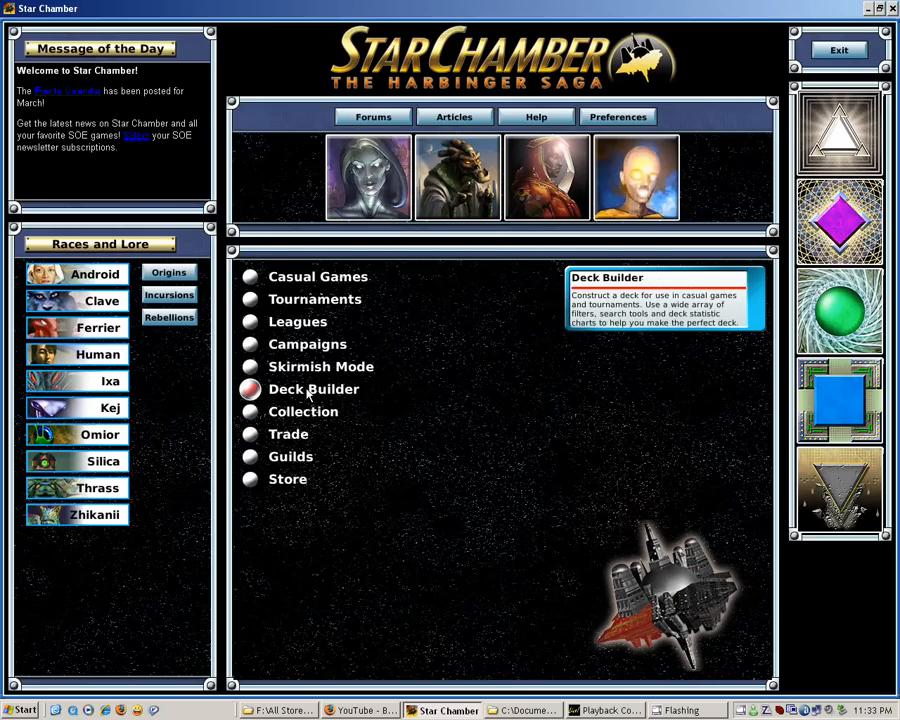
left_click(312, 388)
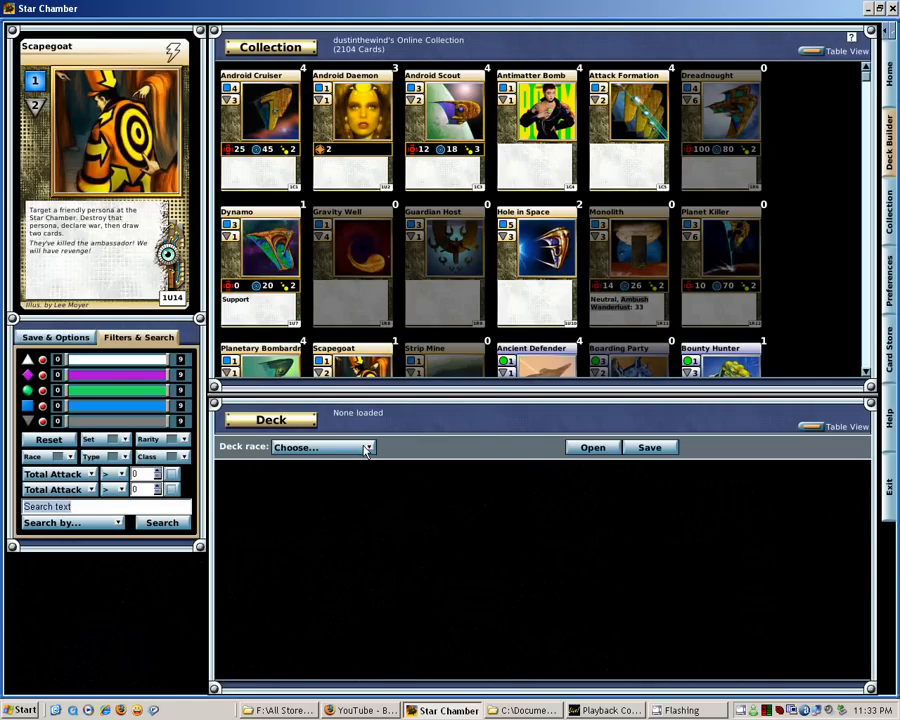
Change the deck race from Clave to Kej so the collection lists Kej cards.
left_click(320, 448)
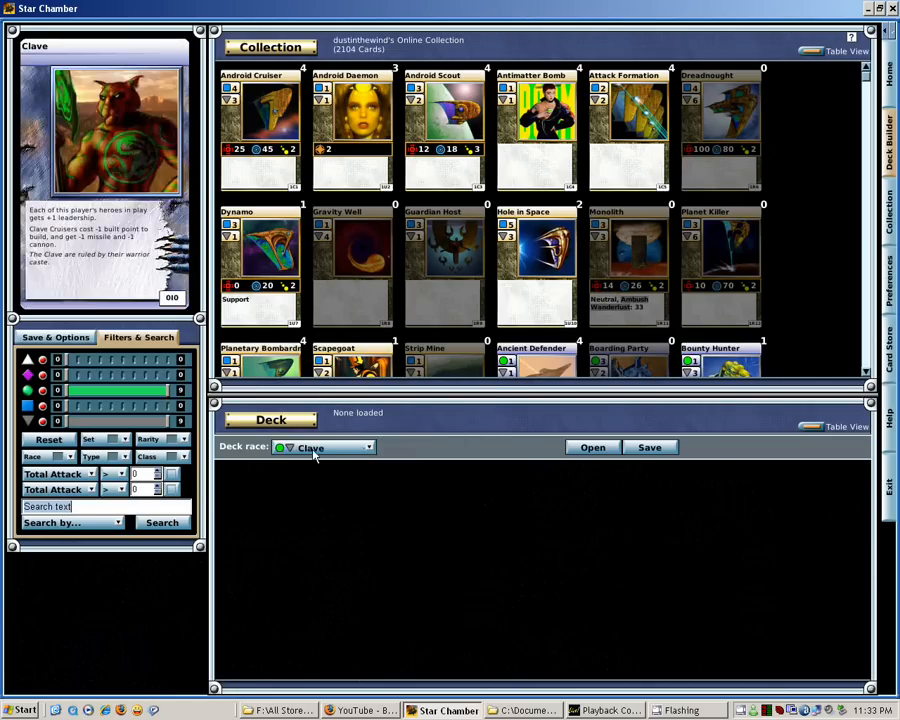
left_click(368, 448)
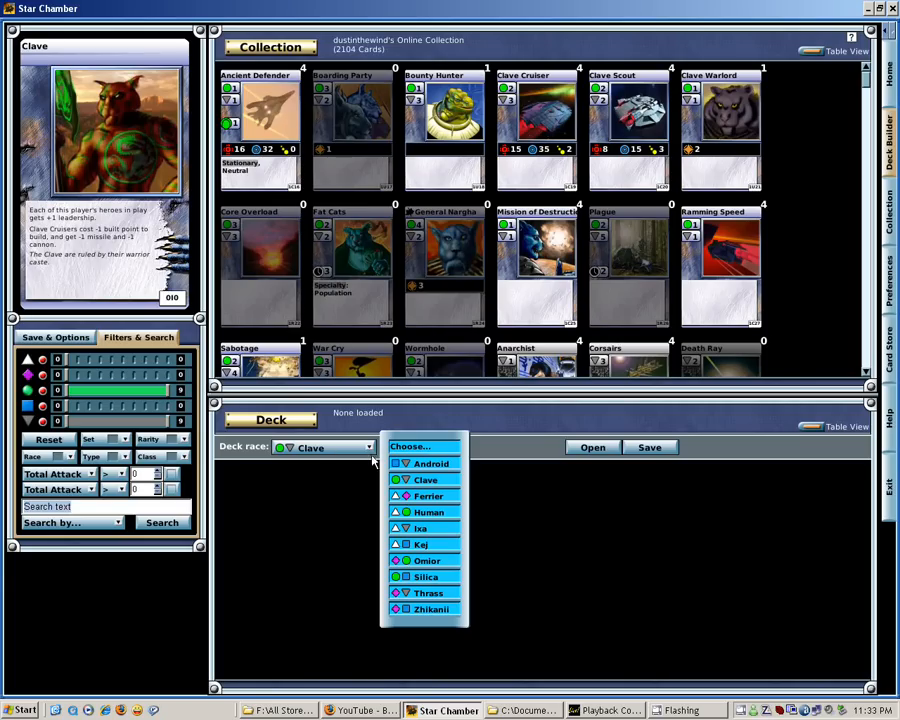
left_click(420, 544)
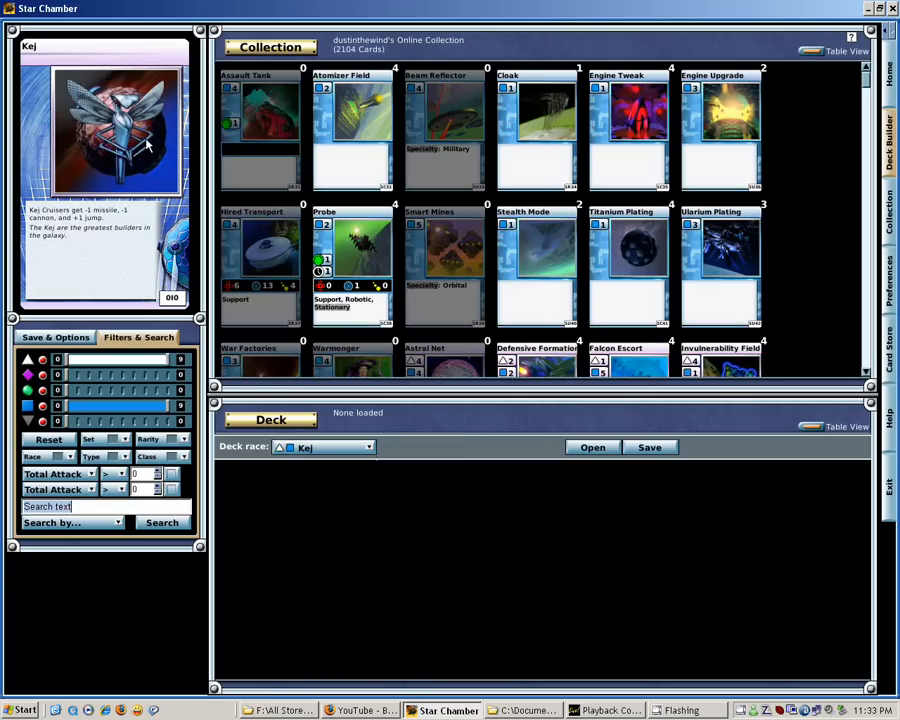
mouse_move(392, 432)
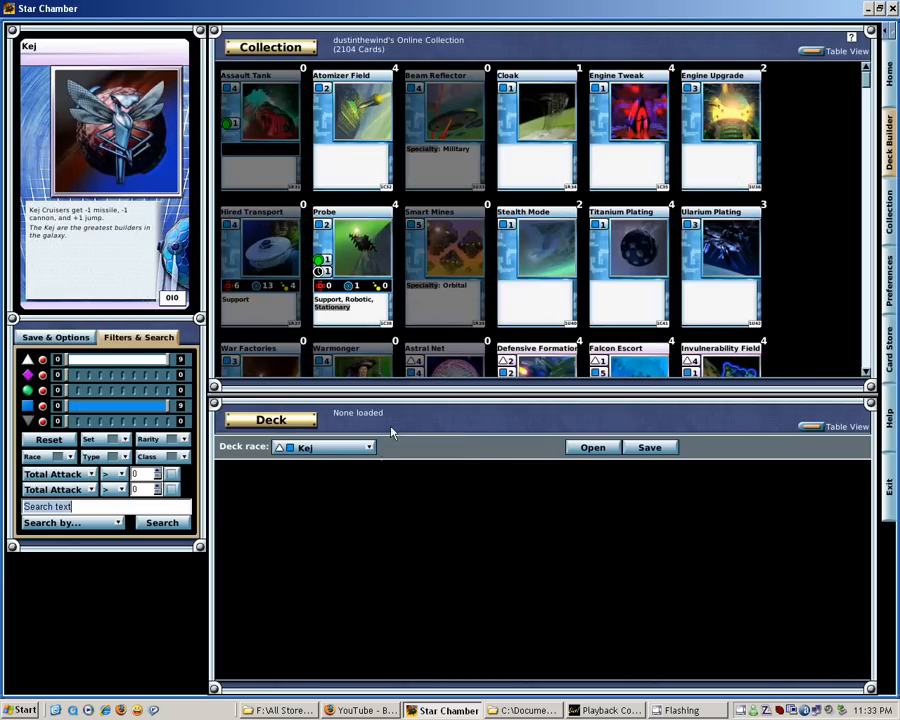
mouse_move(592, 448)
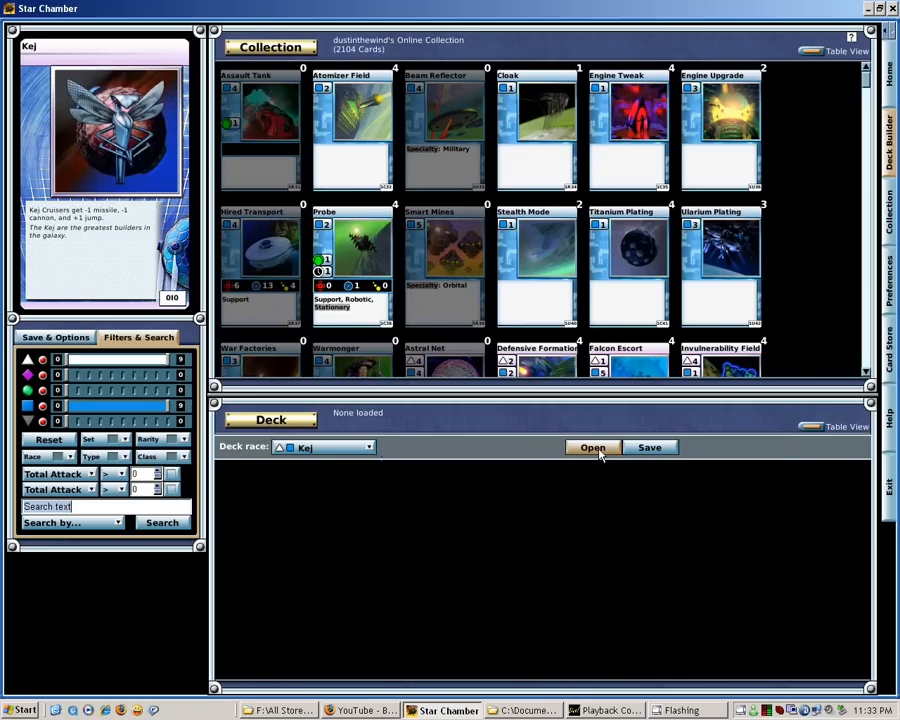
Load the saved kej.sck deck, discarding unsaved changes, and show its cards.
left_click(592, 448)
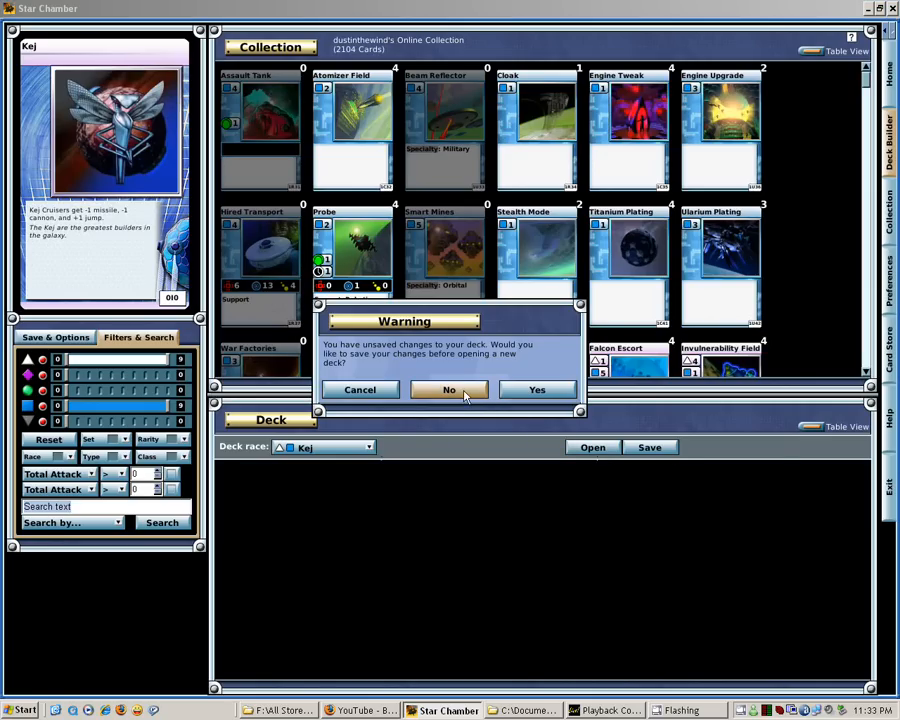
left_click(448, 388)
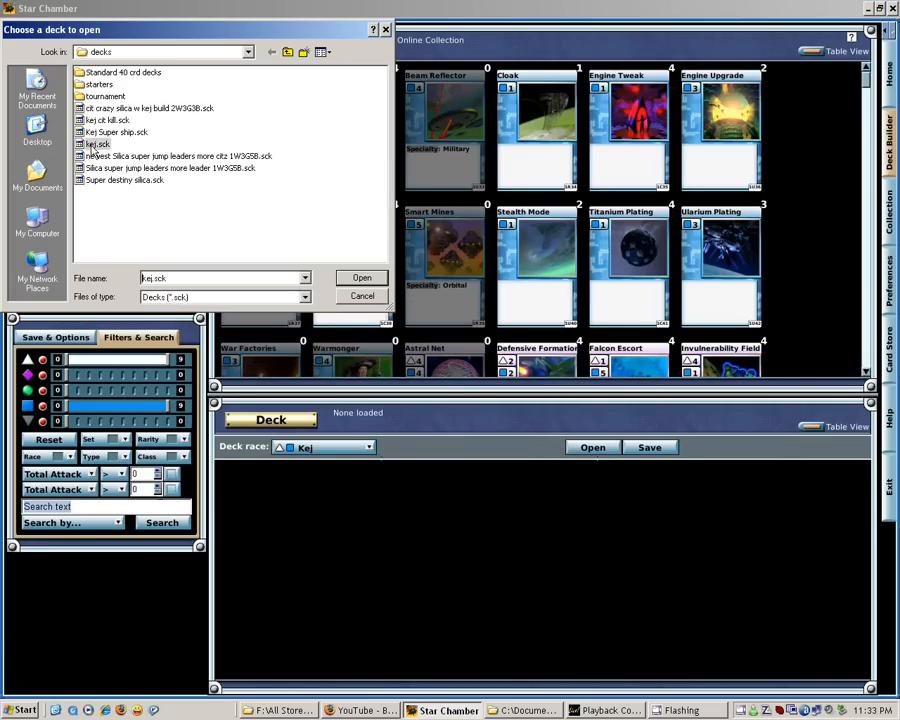
left_click(360, 276)
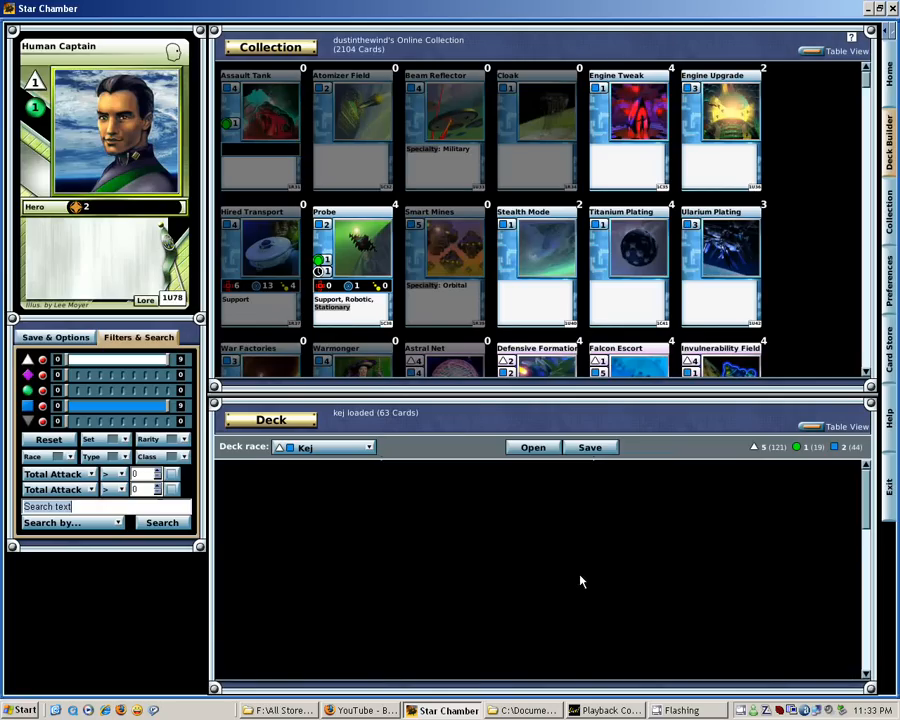
left_click(532, 448)
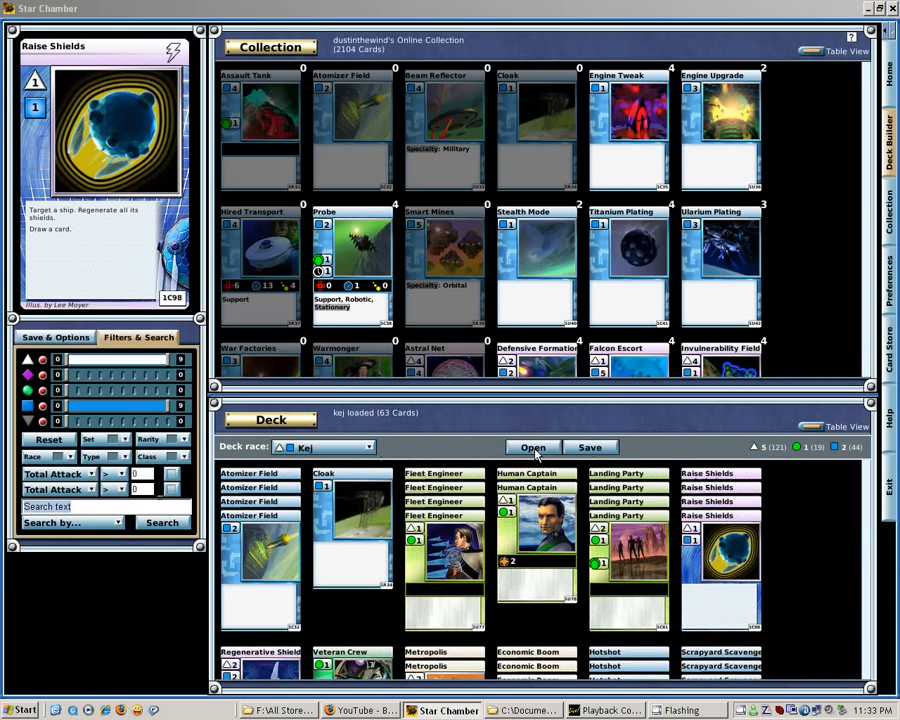
Load the Kej Super ship.sck deck with its 84 cards in the deck panel.
left_click(532, 448)
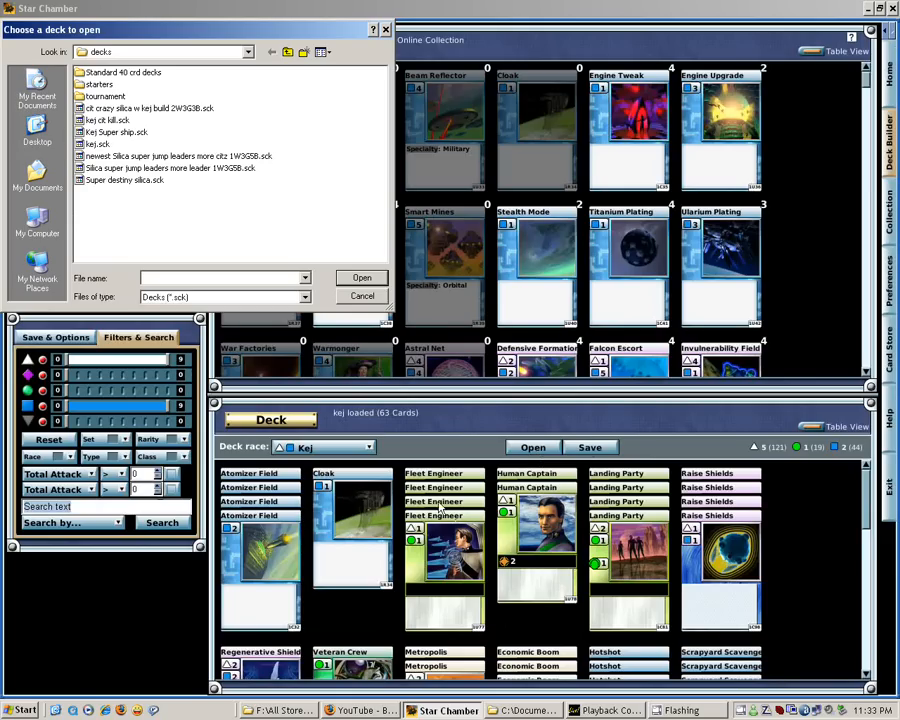
left_click(120, 132)
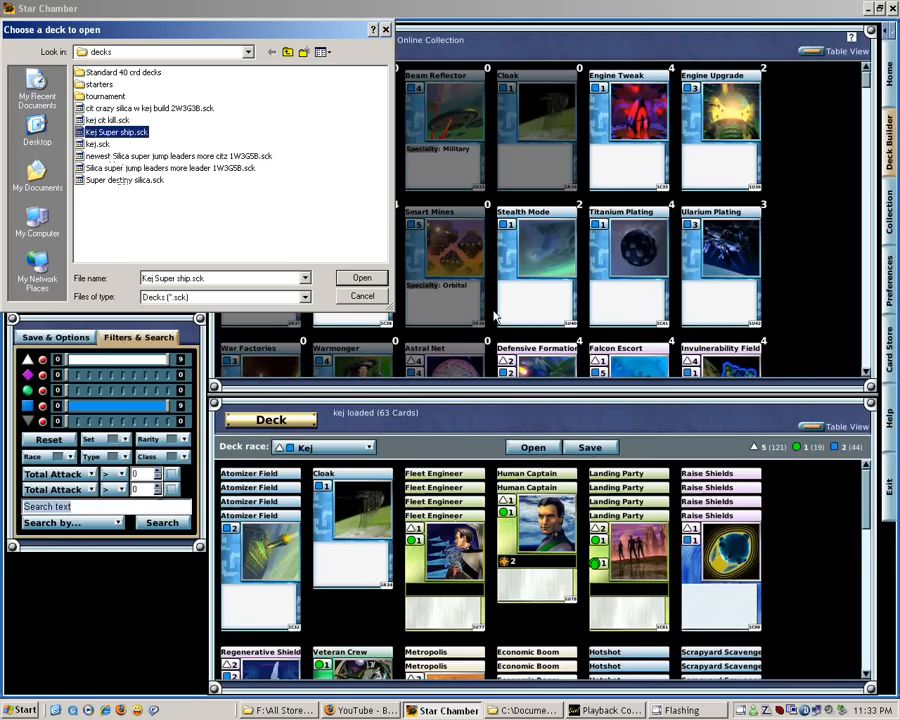
left_click(360, 276)
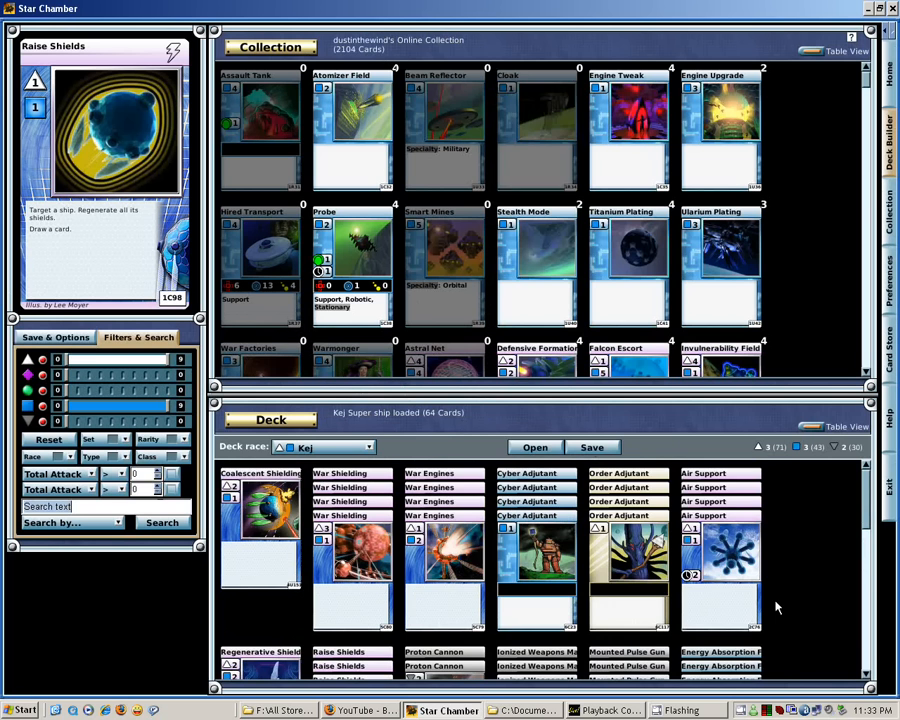
scroll("down", 3)
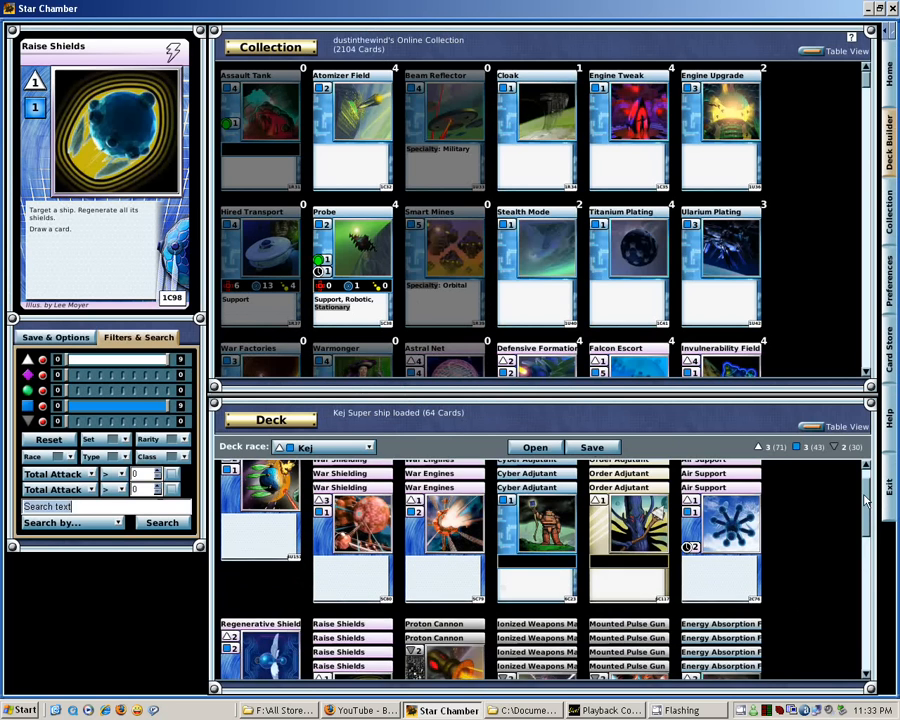
scroll("down", 3)
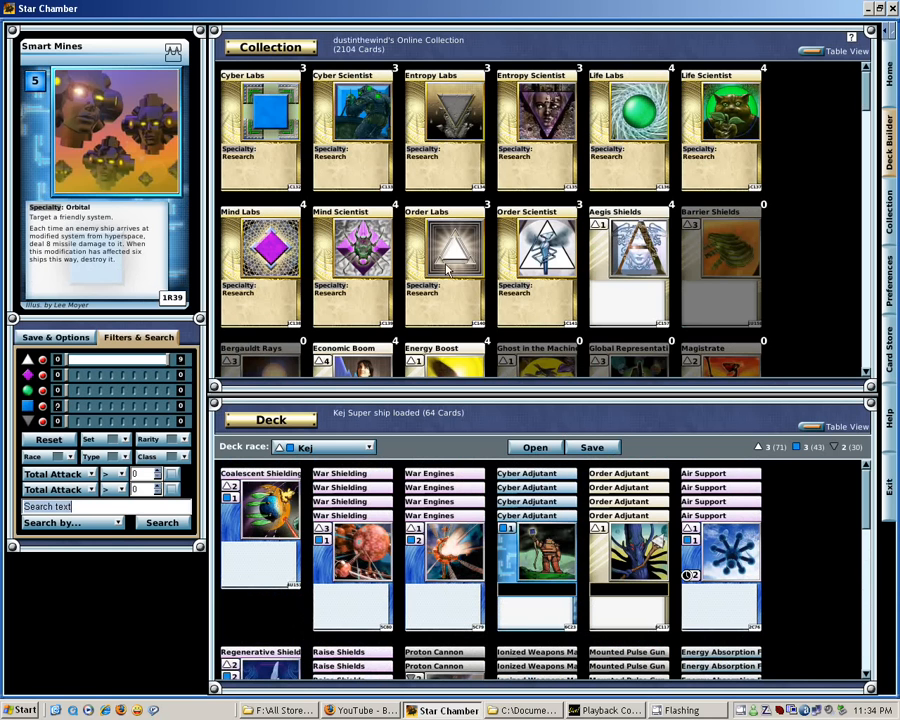
scroll("down", 3)
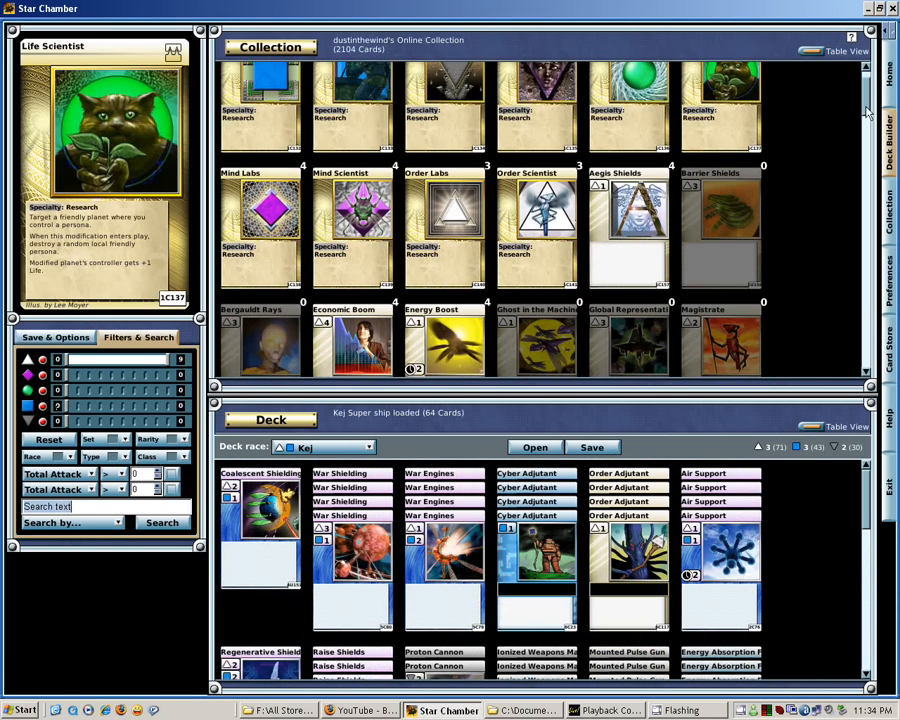
scroll("down", 3)
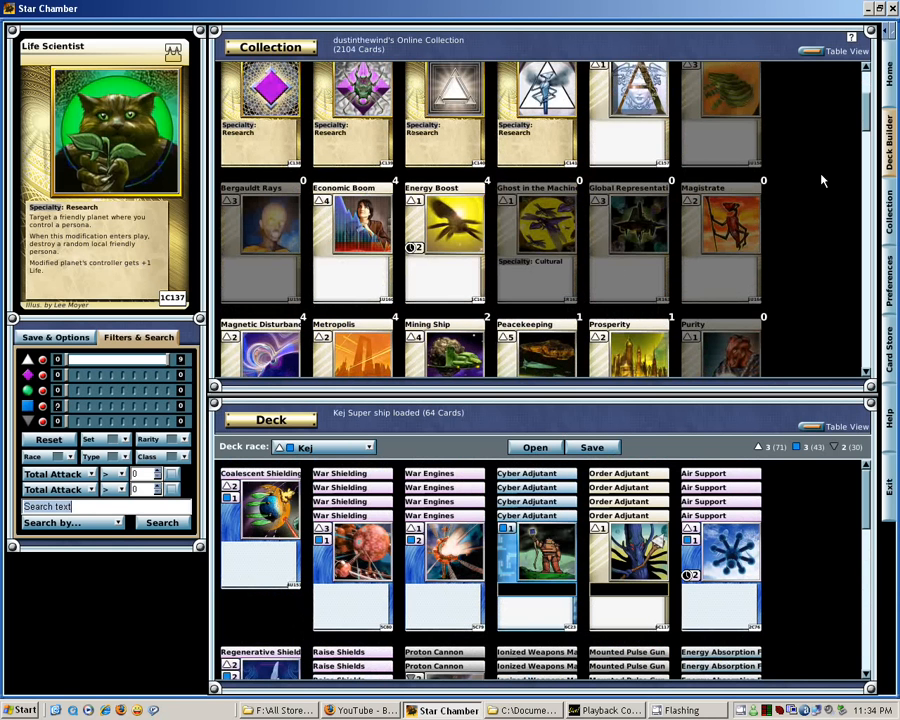
scroll("down", 3)
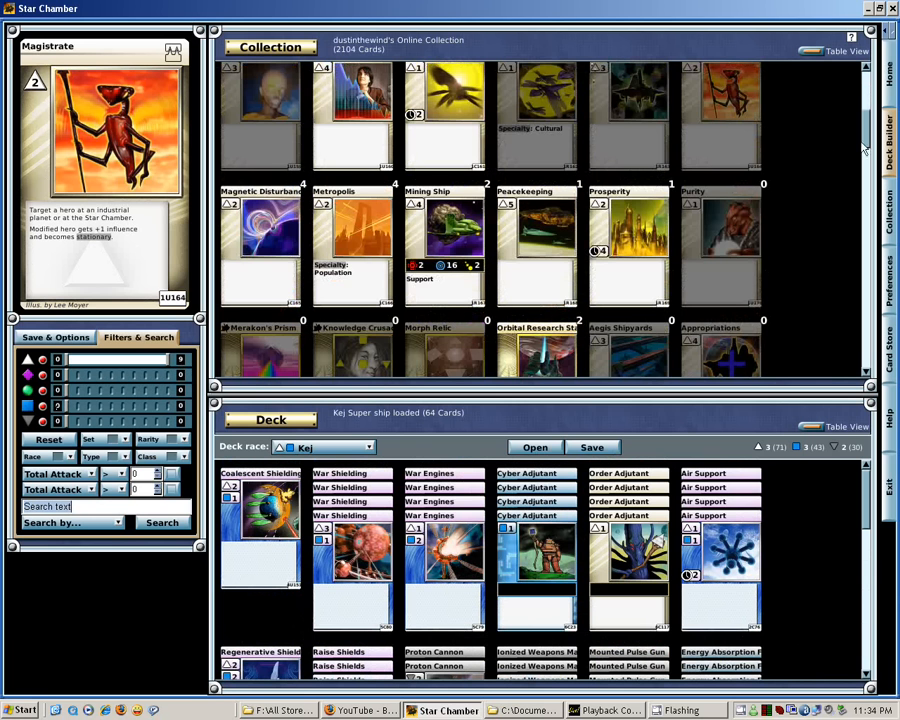
left_click_drag(60, 390, 136, 390)
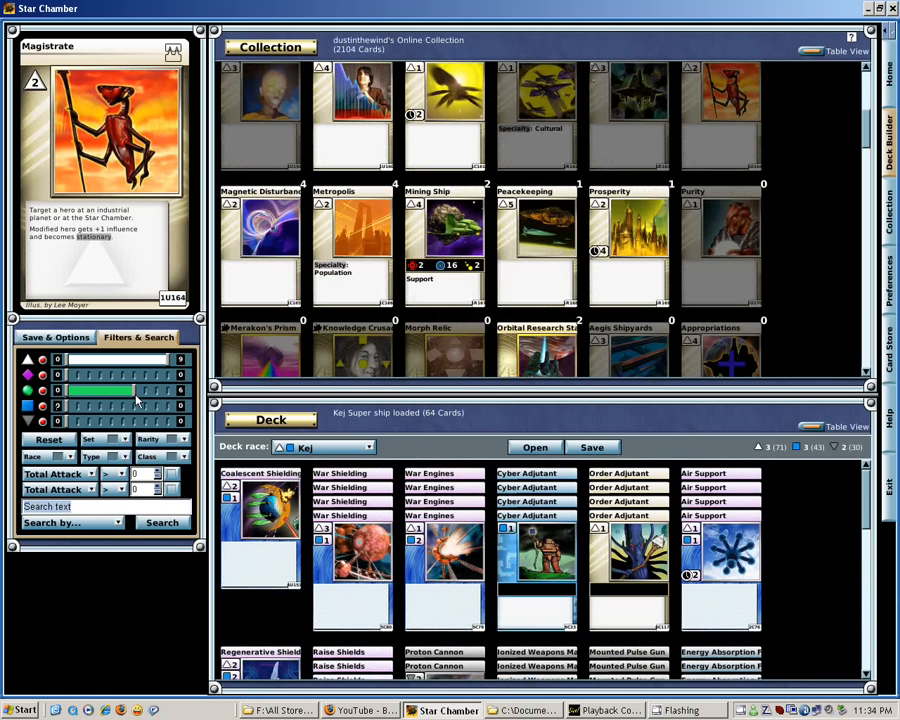
scroll("down", 3)
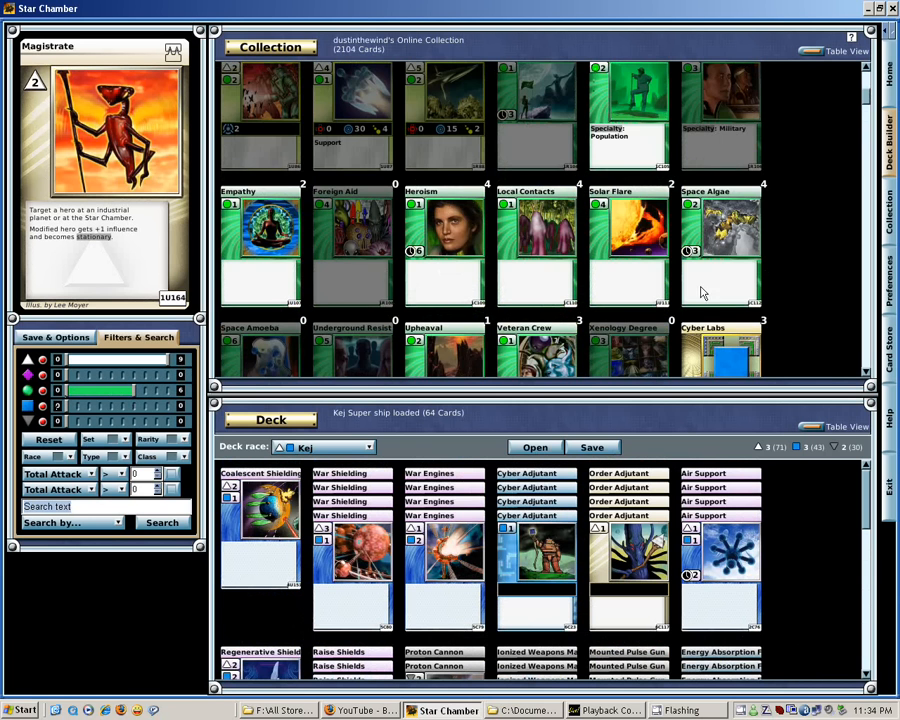
scroll("up", 3)
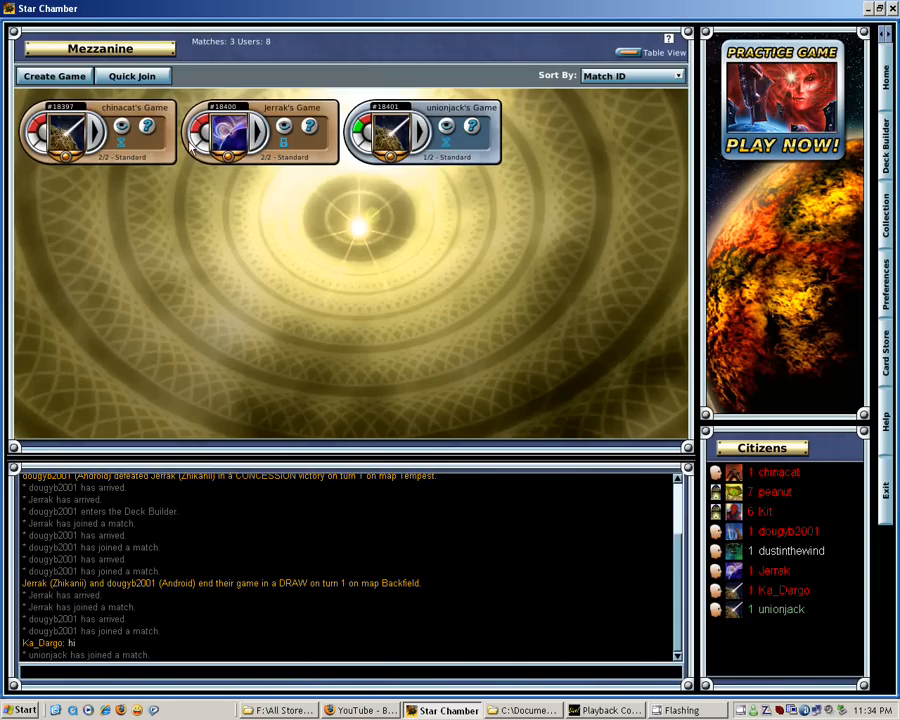
mouse_move(372, 150)
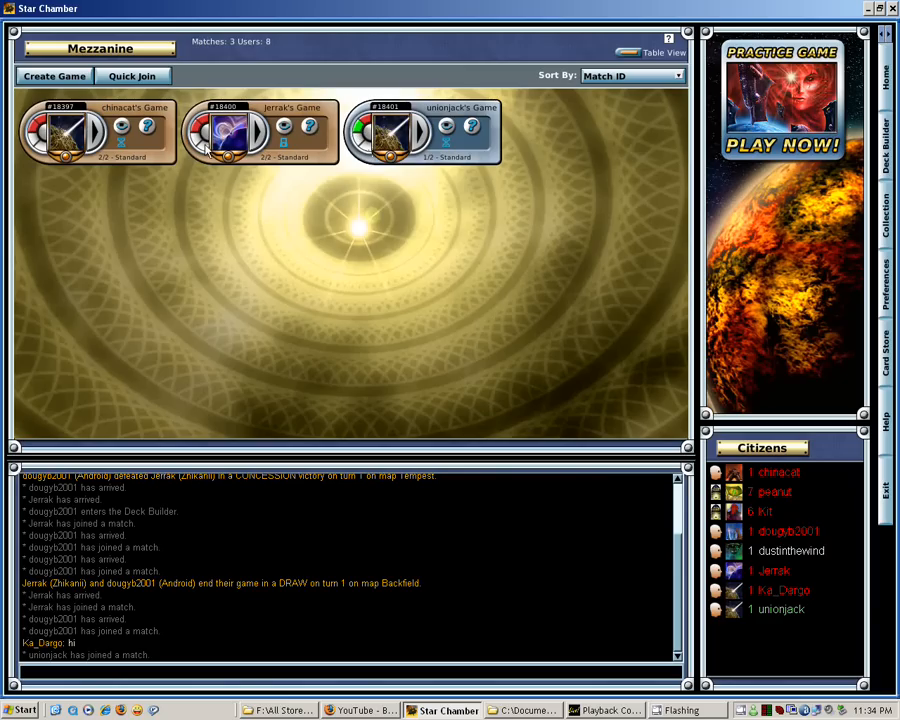
mouse_move(458, 364)
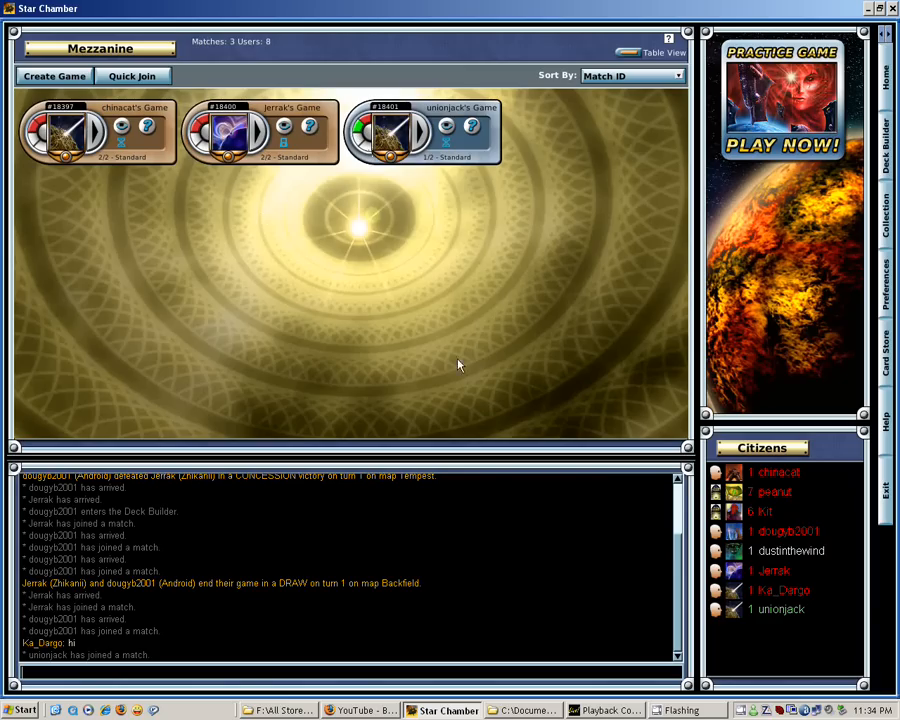
mouse_move(358, 276)
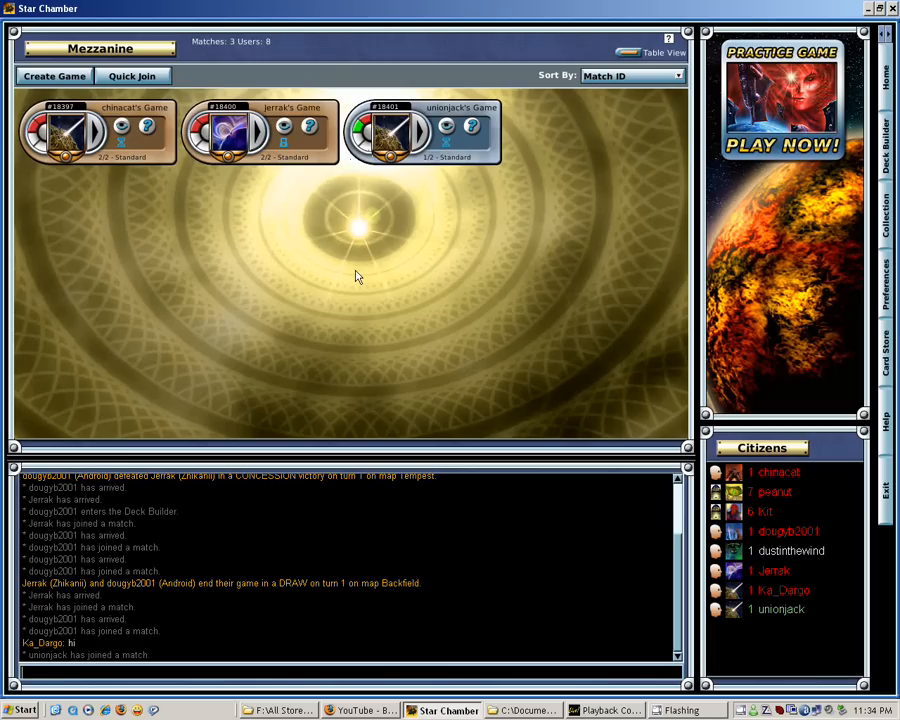
mouse_move(484, 280)
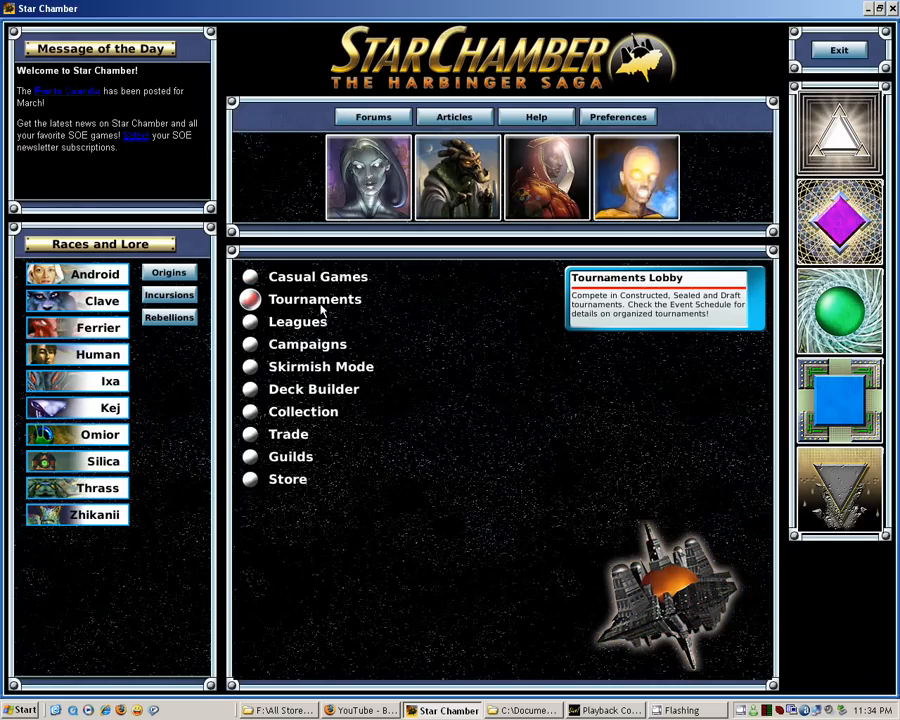
Review the Origins Draft Origins Block tournament's requirements in the Tournaments lobby, then cancel joining.
left_click(316, 298)
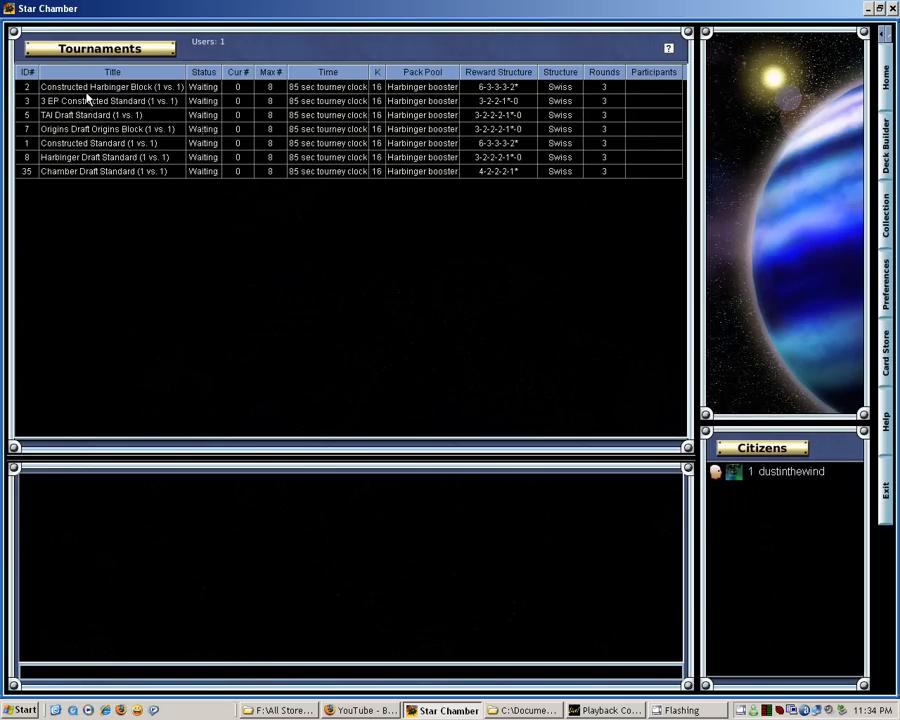
double_click(108, 128)
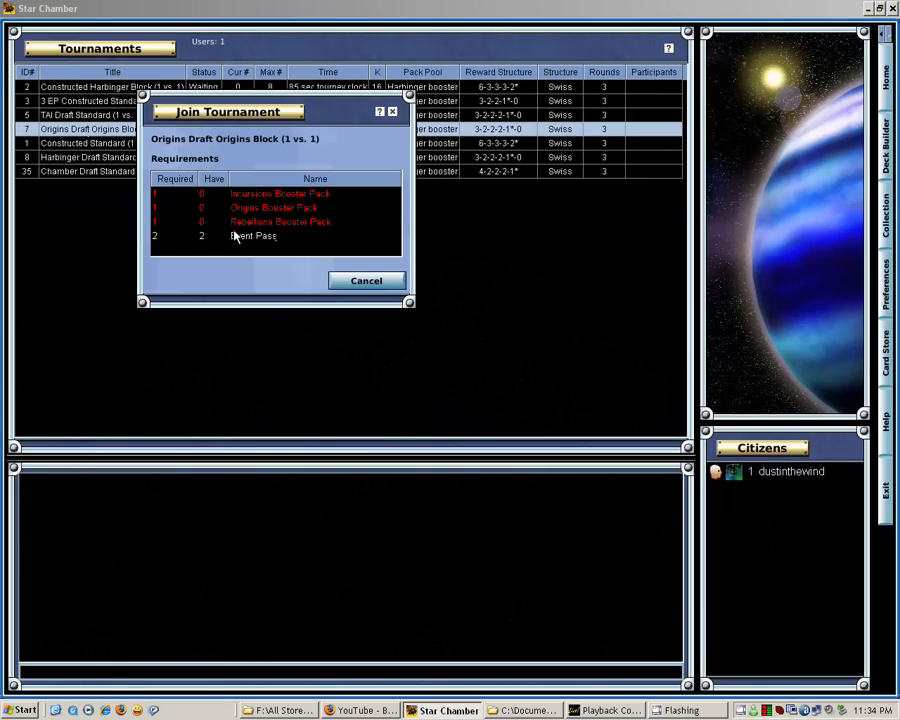
mouse_move(198, 256)
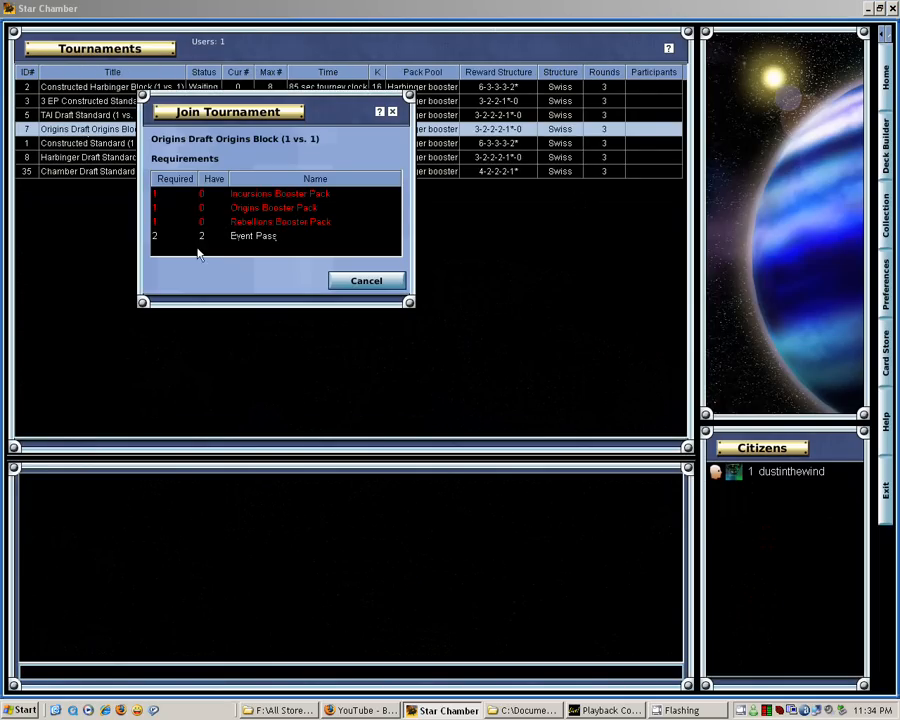
mouse_move(298, 166)
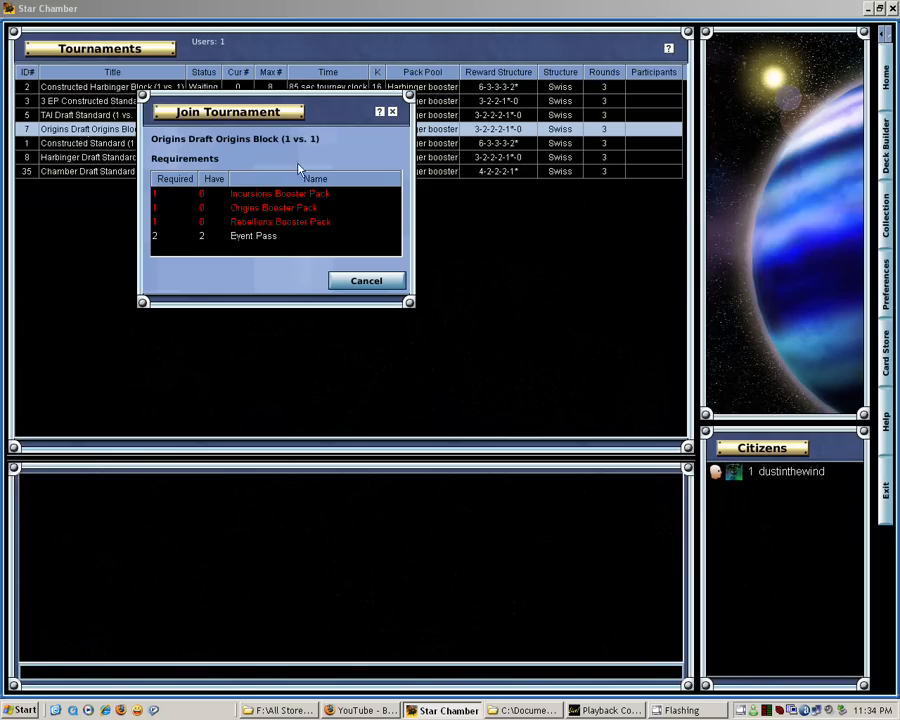
left_click(366, 280)
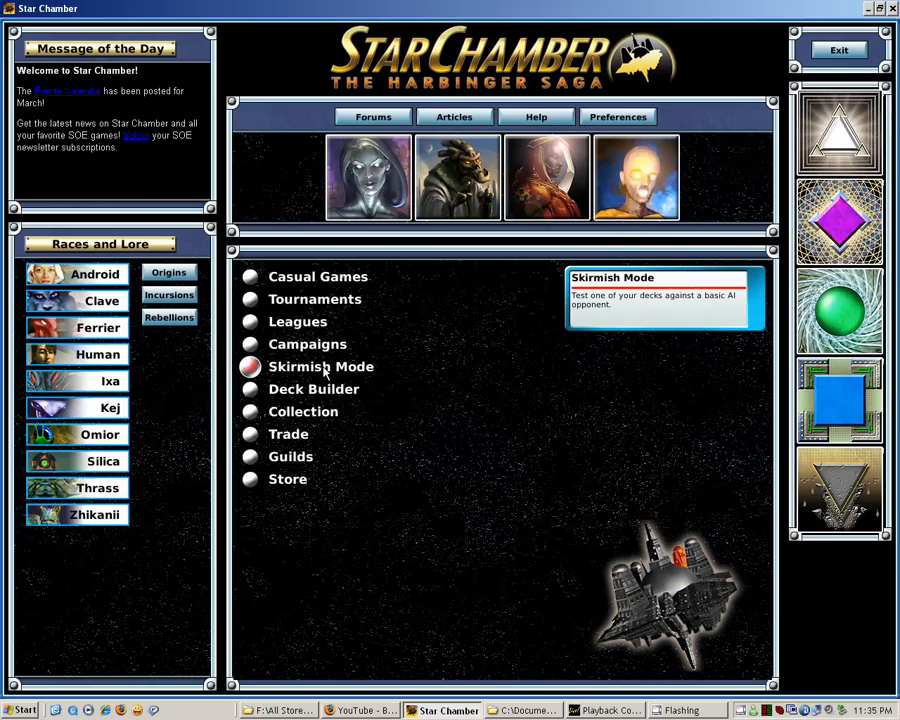
Create a Skirmish game against an easy AI on the Backfield map.
left_click(320, 366)
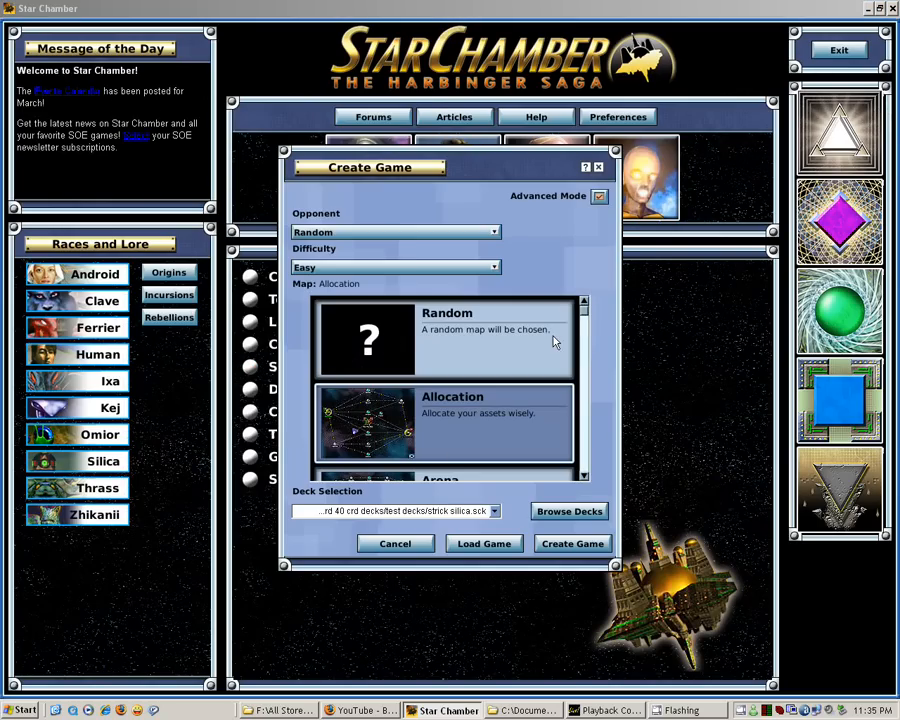
scroll("down", 3)
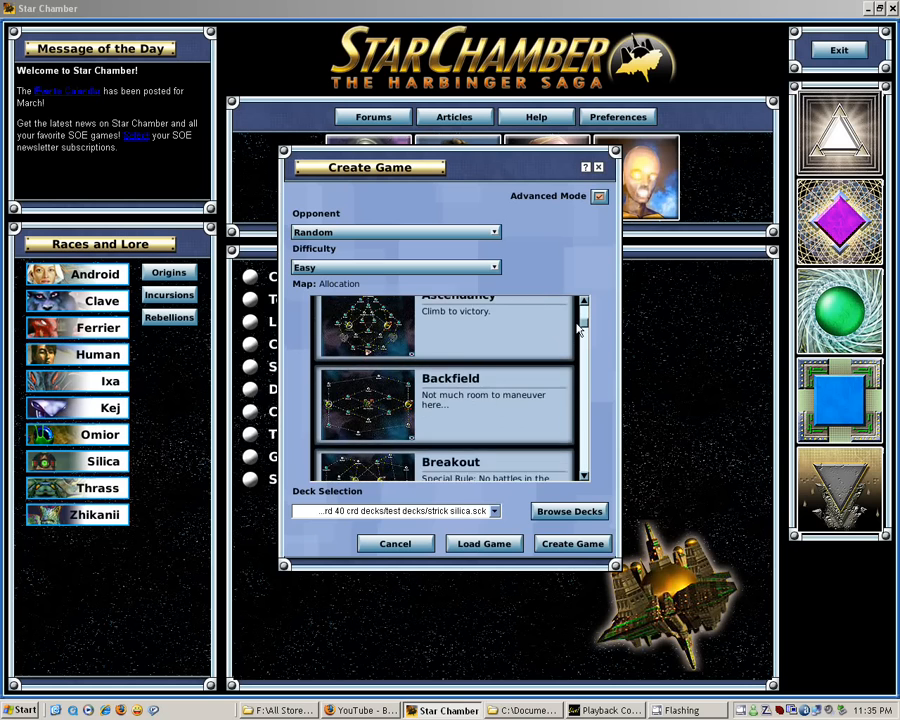
scroll("down", 3)
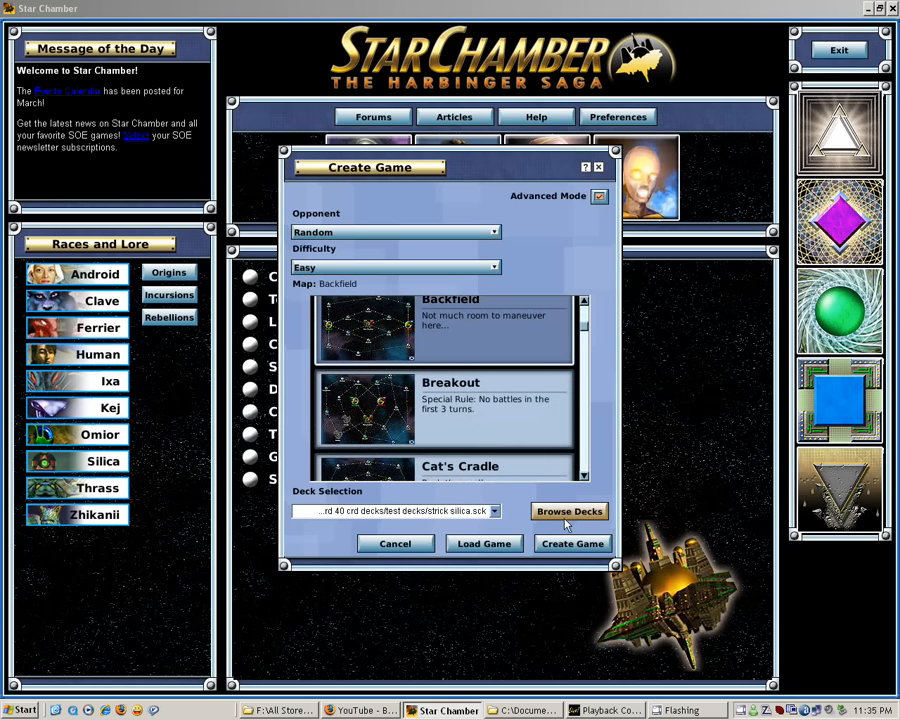
left_click(572, 544)
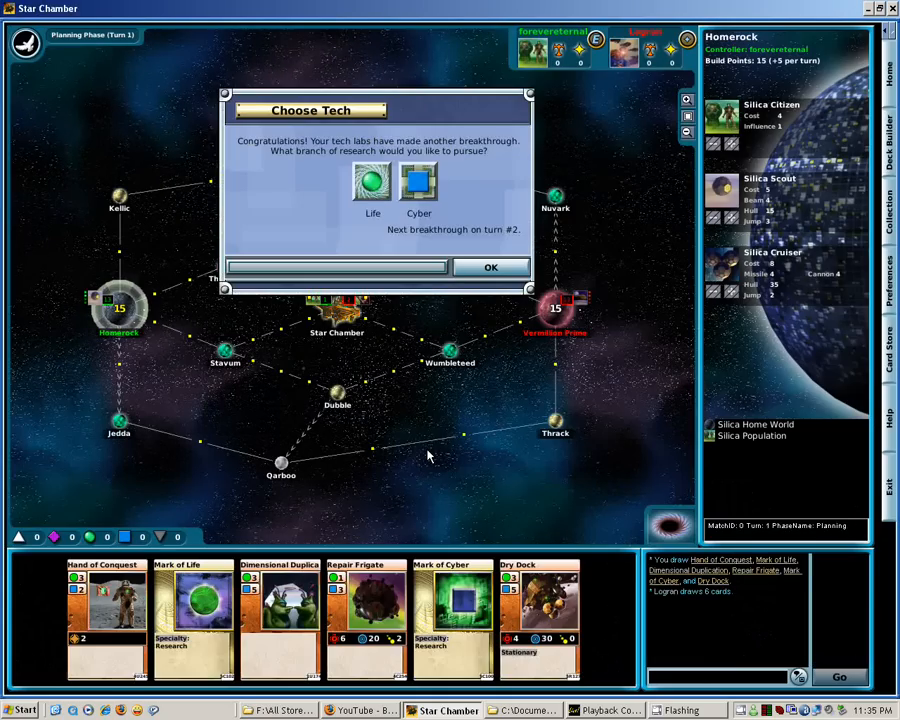
Confirm the first research branch and select the Homerock forces bound for Stavum.
left_click(492, 268)
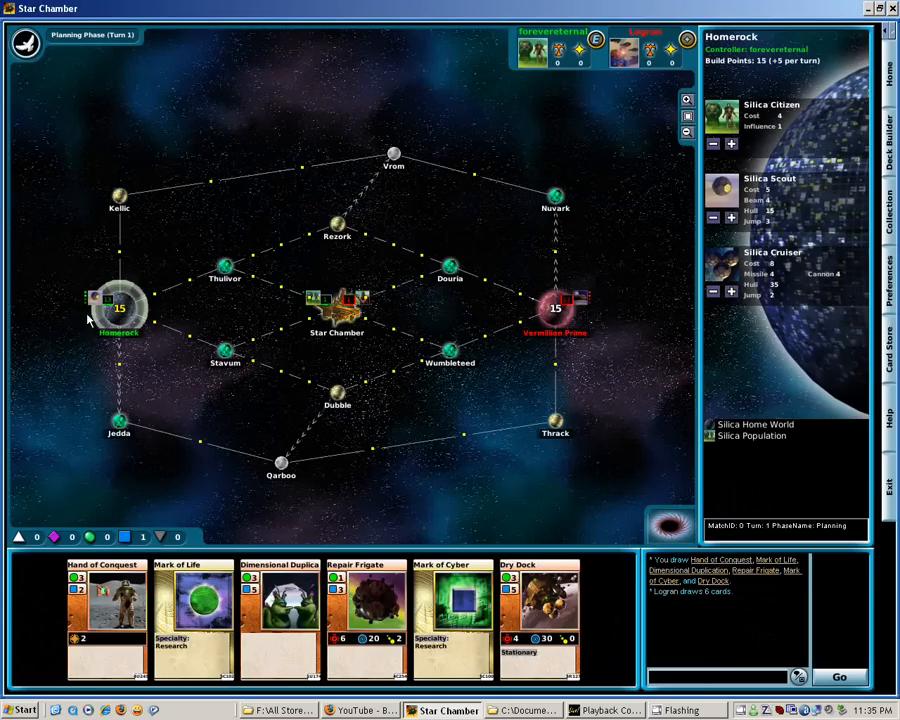
mouse_move(104, 302)
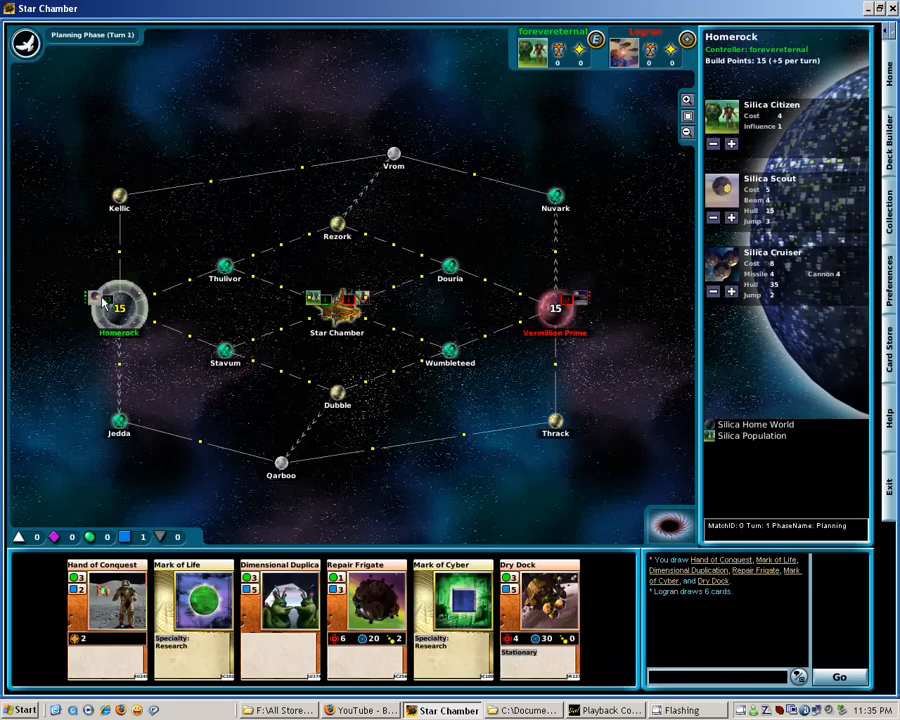
left_click(118, 304)
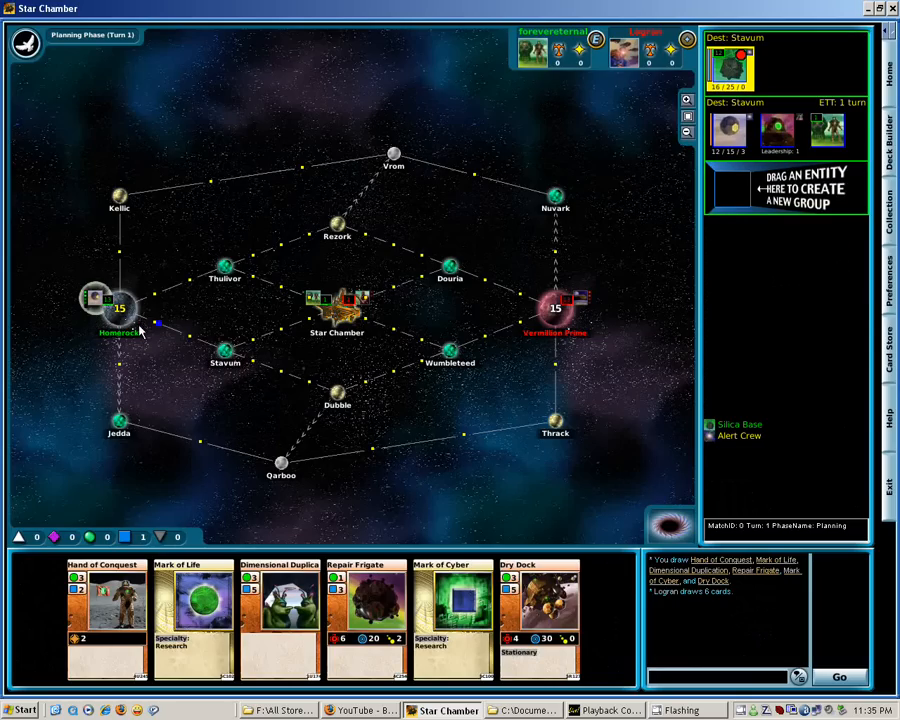
Advance through movement and combat to conquer Stavum, confirming the breakthrough and artifact tech.
left_click(118, 308)
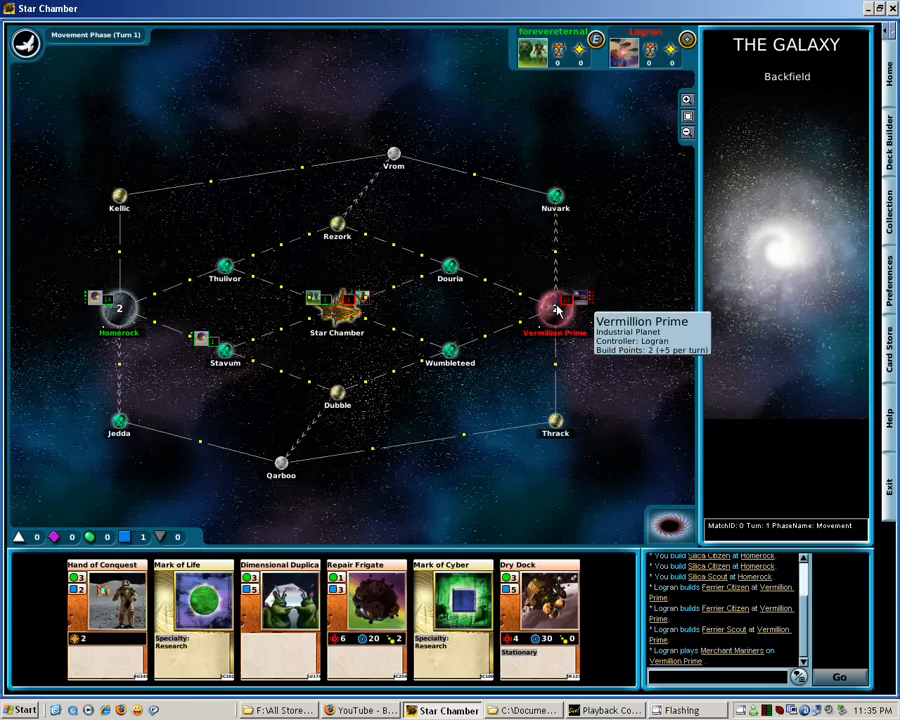
mouse_move(200, 340)
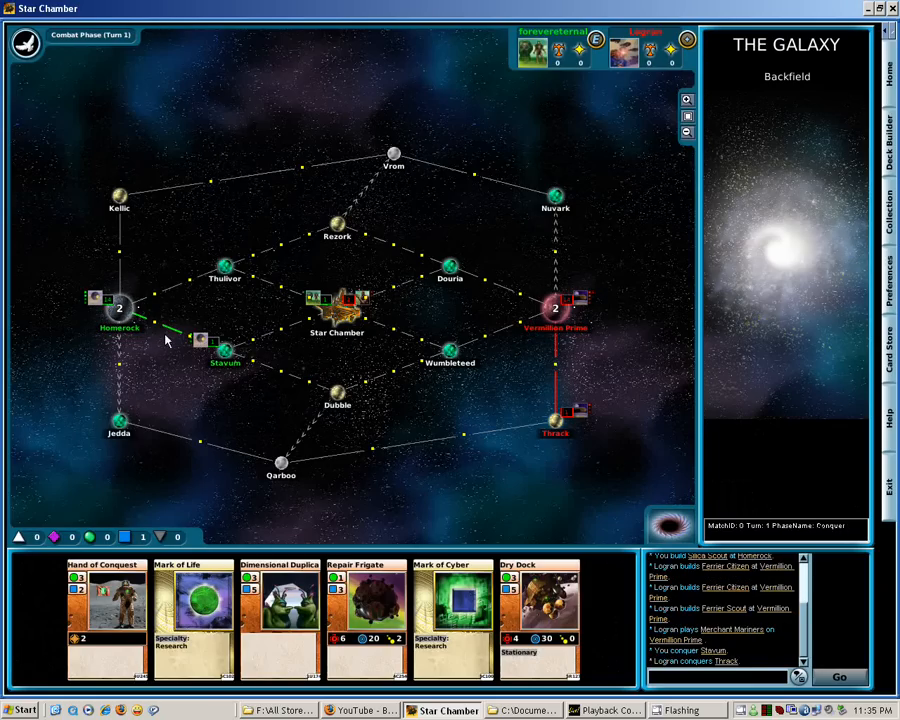
left_click(838, 676)
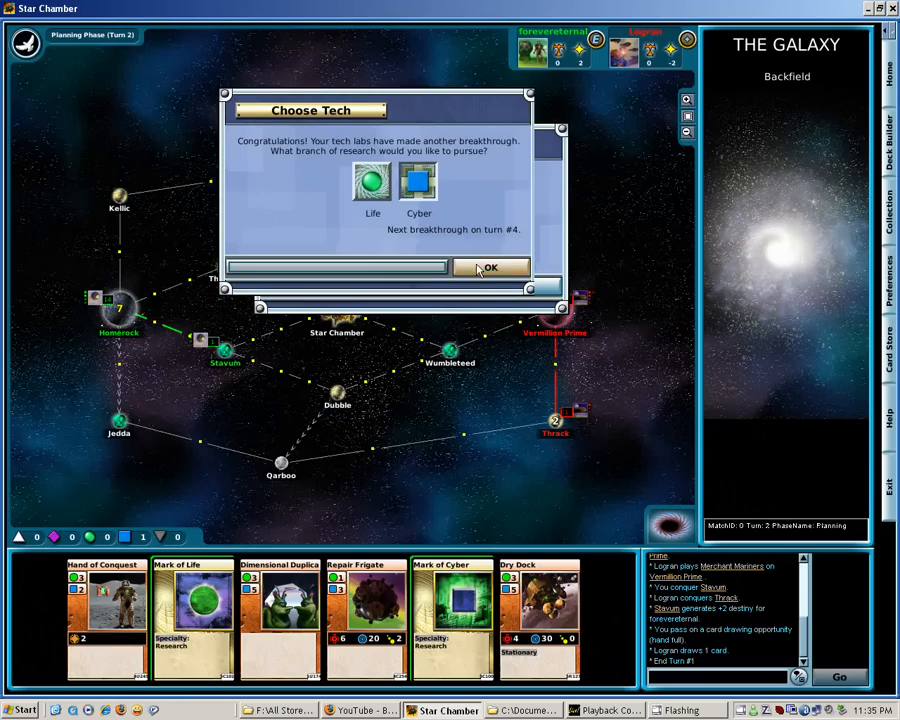
left_click(490, 268)
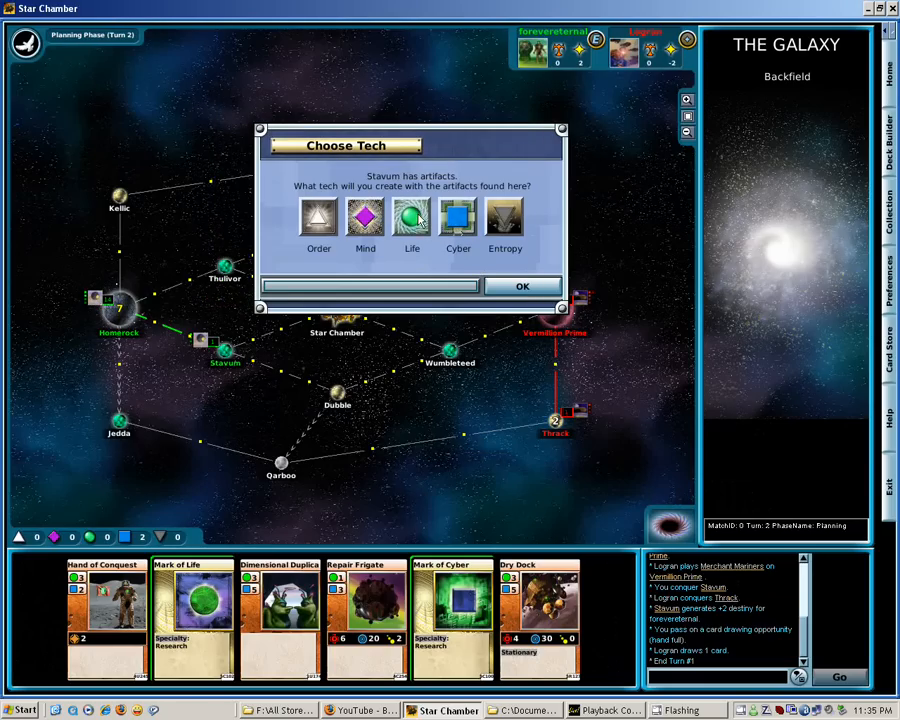
left_click(456, 216)
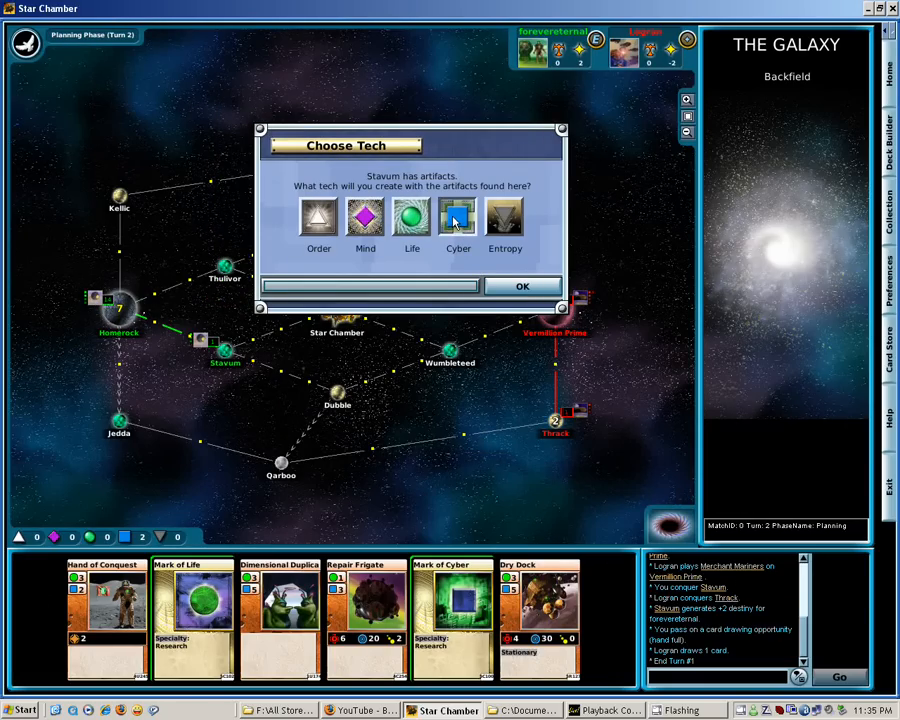
left_click(522, 286)
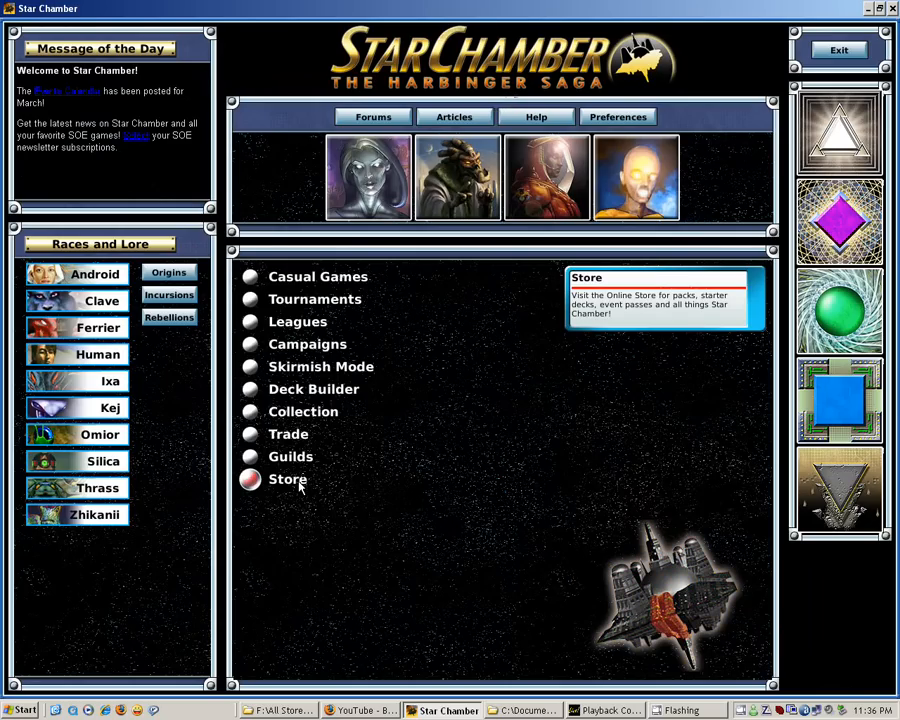
Leave the game and go to the online Store from the main menu.
left_click(360, 710)
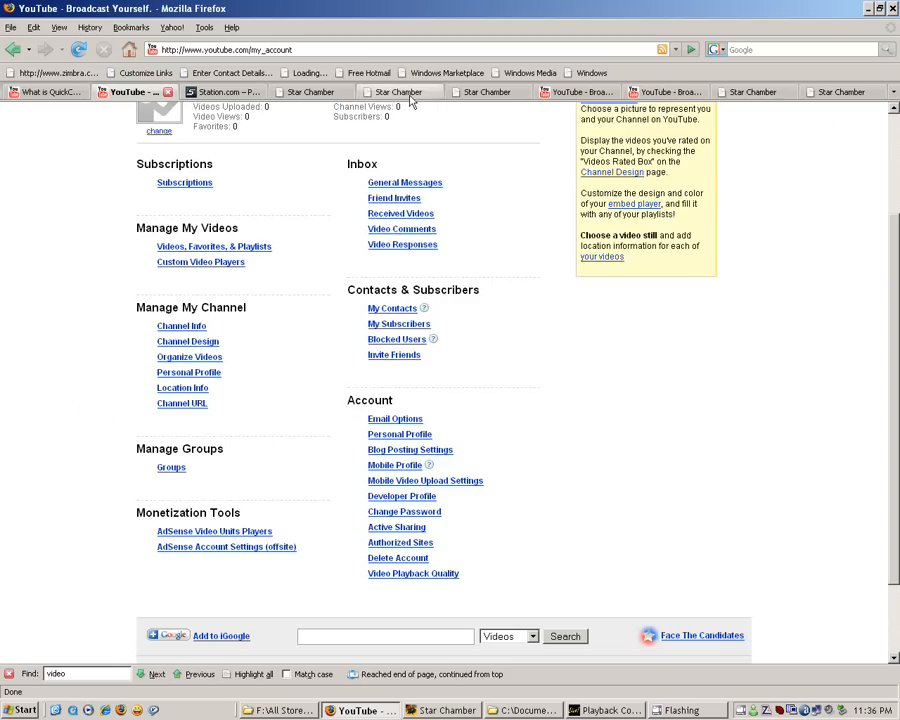
mouse_move(312, 92)
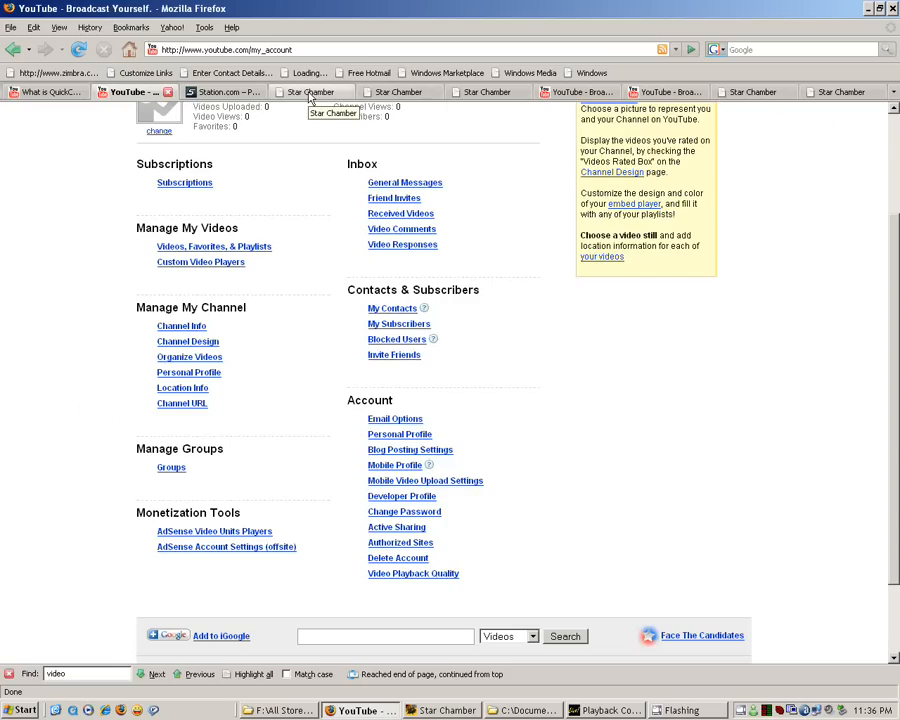
Browse the Star Chamber website's store page of booster packs.
left_click(484, 92)
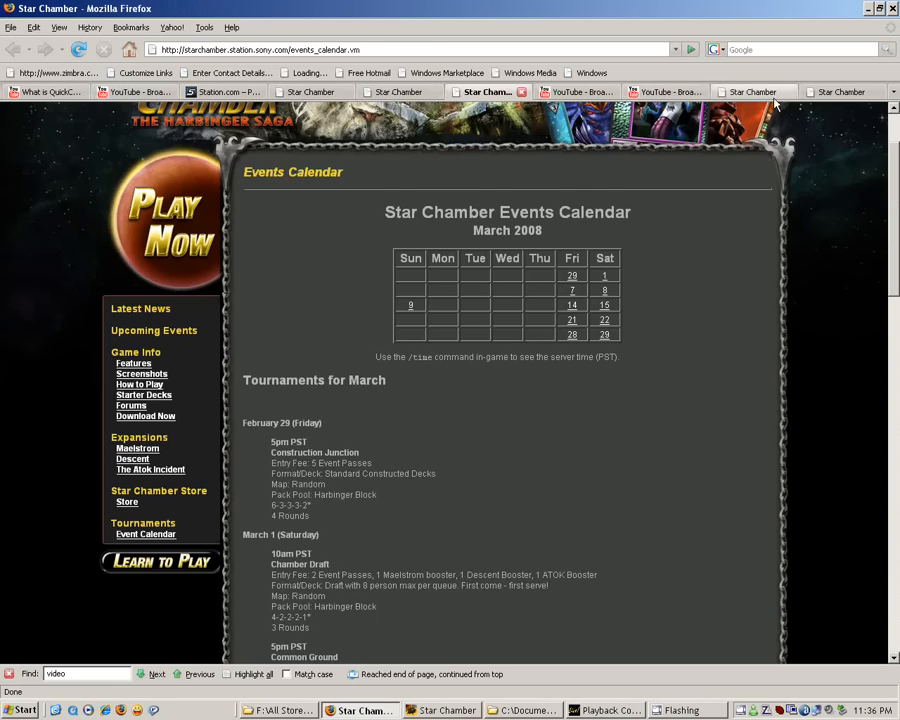
left_click(128, 502)
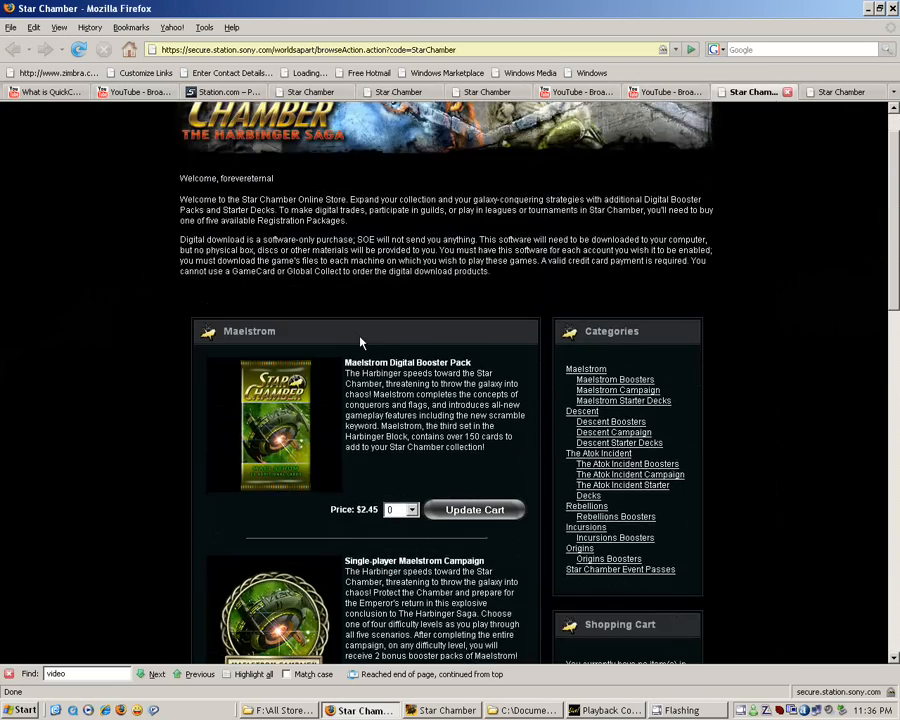
scroll("down", 3)
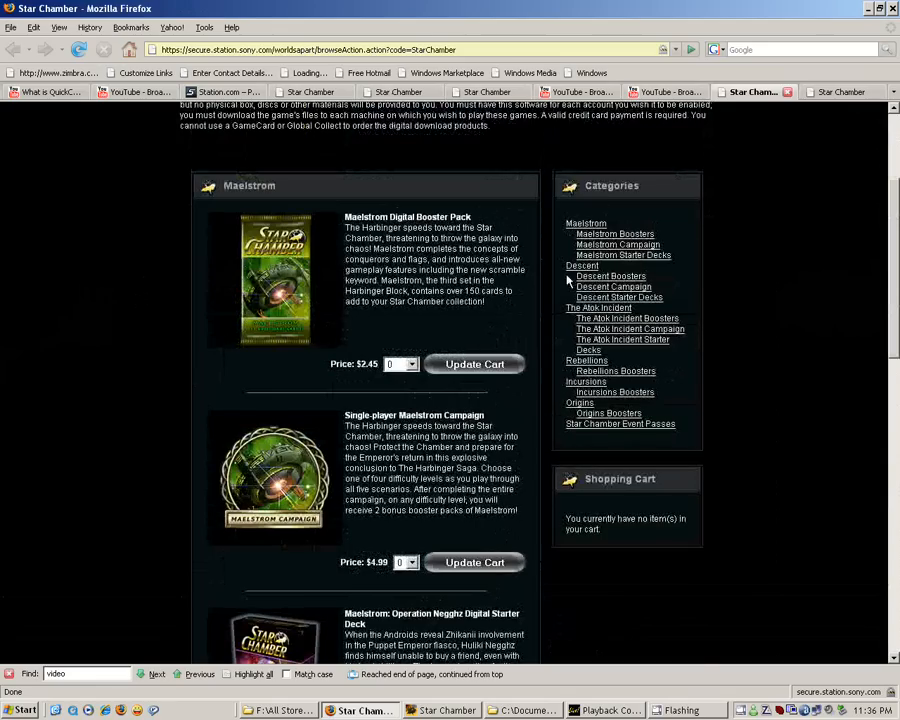
scroll("up", 3)
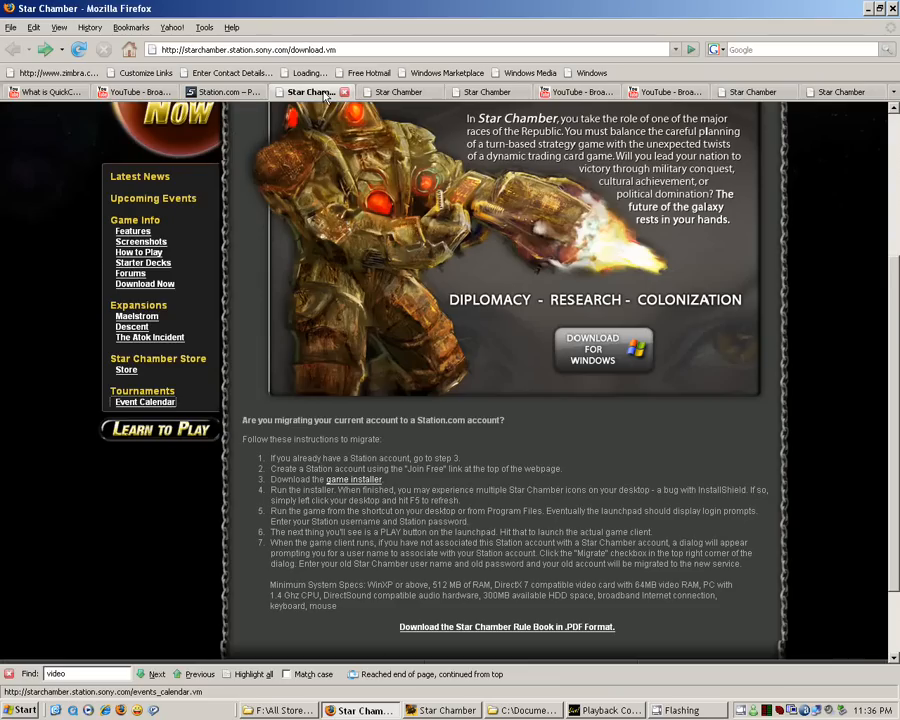
scroll("up", 3)
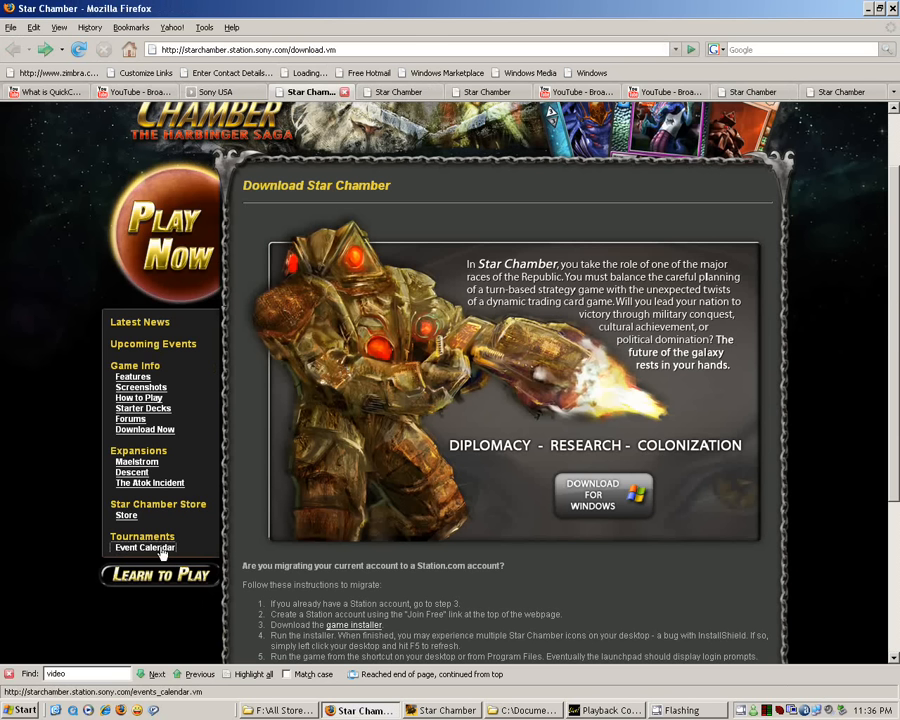
View the March 2008 tournament events calendar, then return to the game client.
left_click(144, 548)
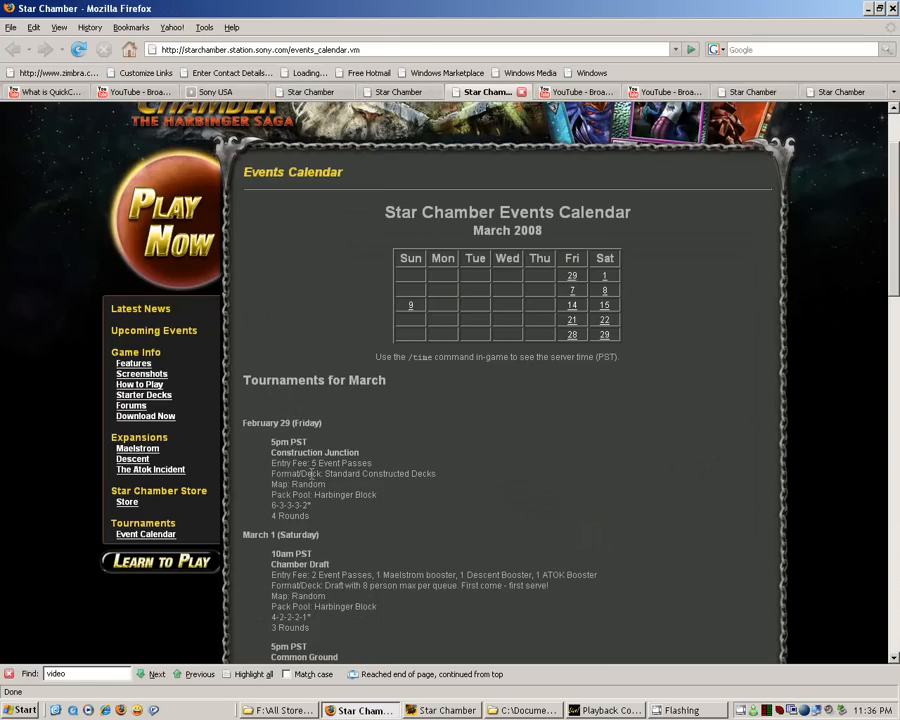
mouse_move(388, 556)
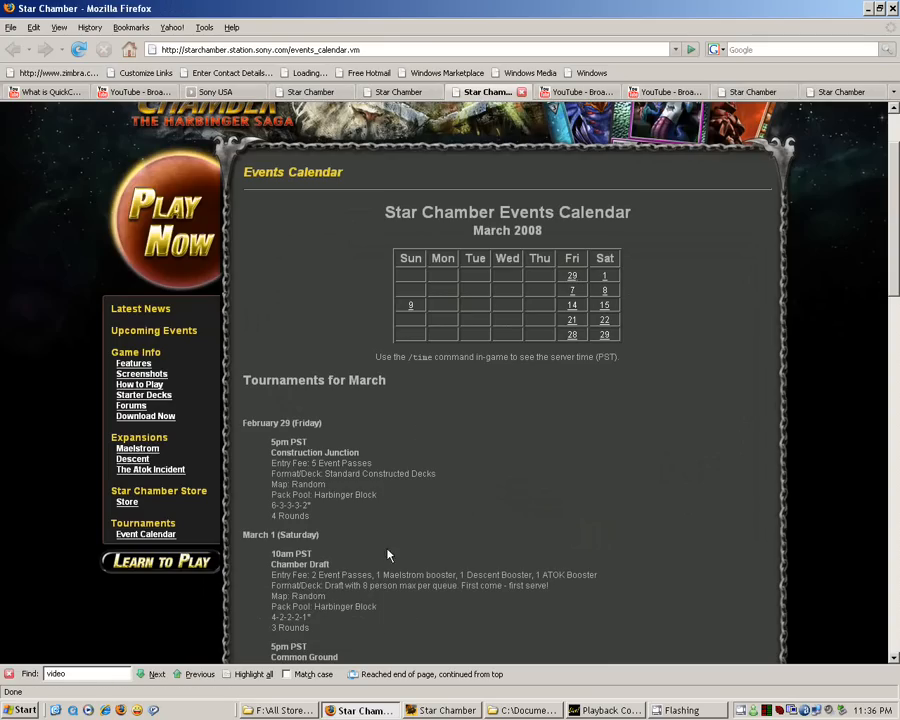
left_click(444, 710)
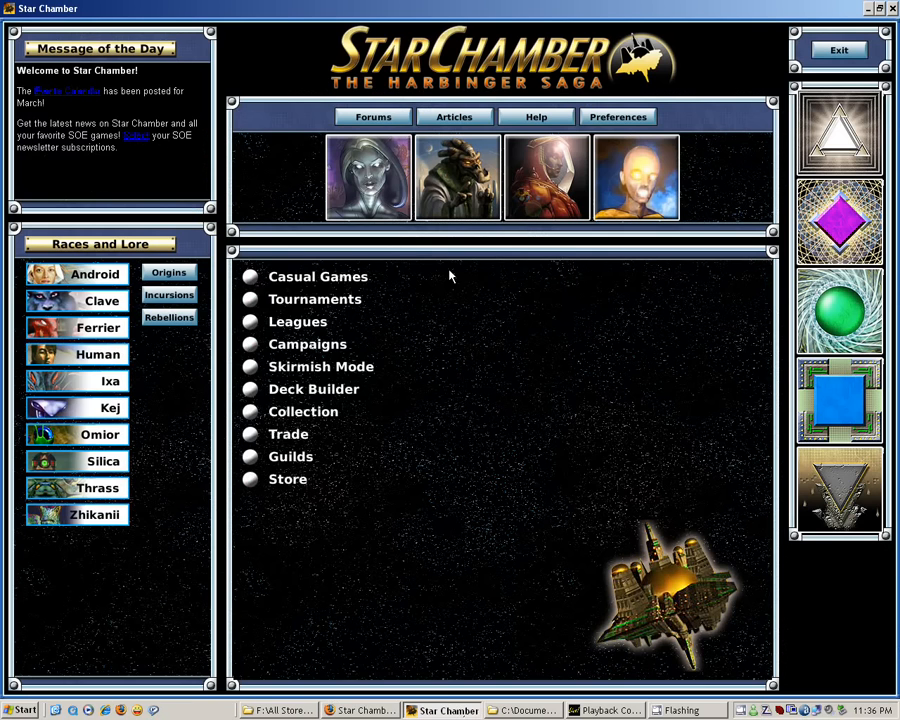
Enter the Mezzanine lobby, review the chat command help, then switch back to Firefox.
left_click(316, 276)
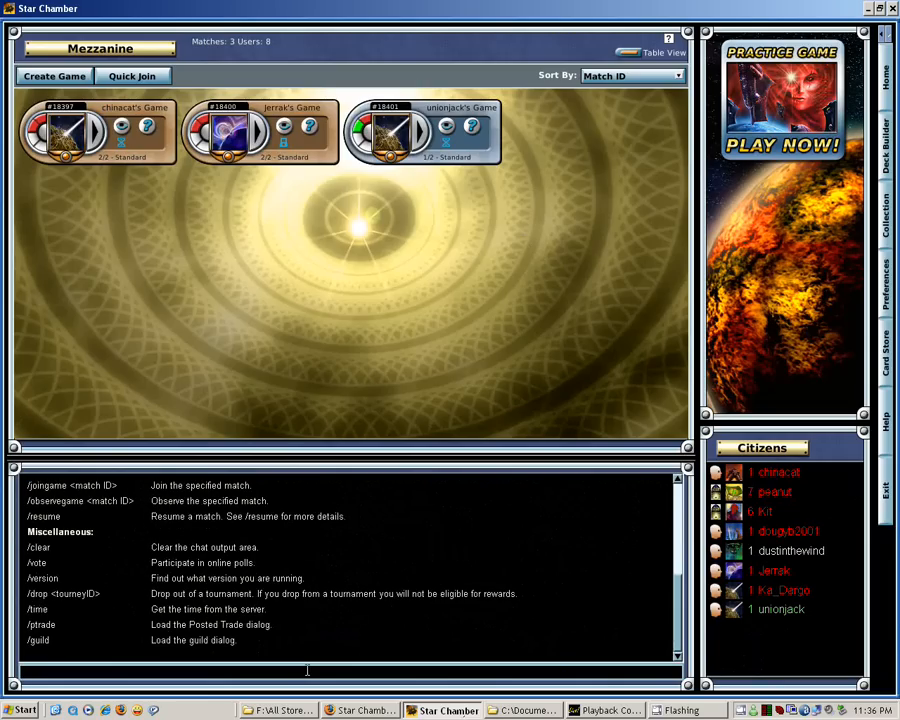
scroll("up", 3)
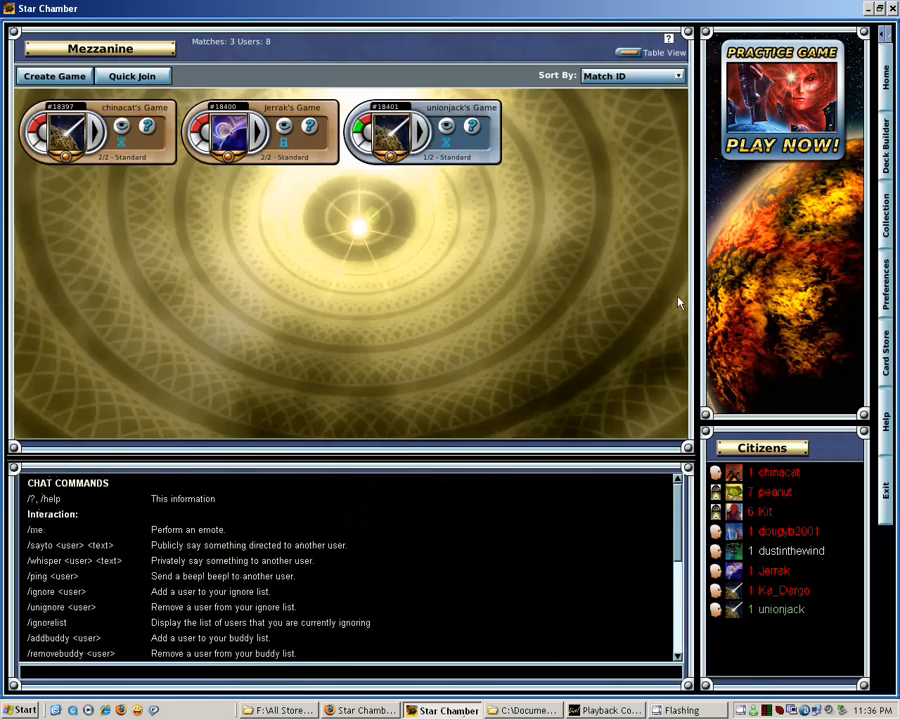
left_click(360, 710)
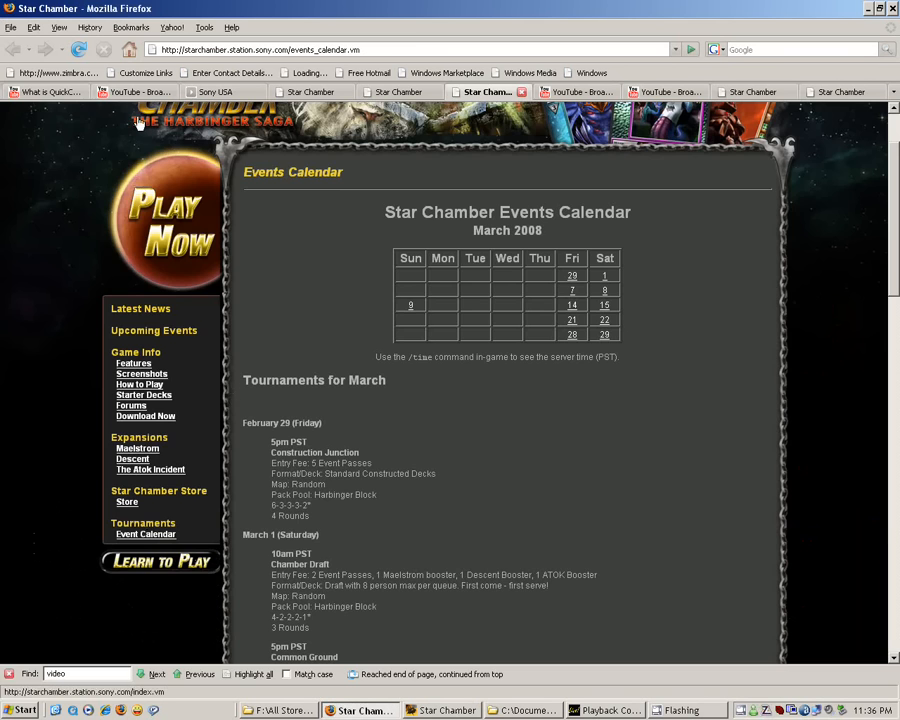
Browse Station.com's PC Games catalogue to Star Chamber's Download link.
left_click(216, 92)
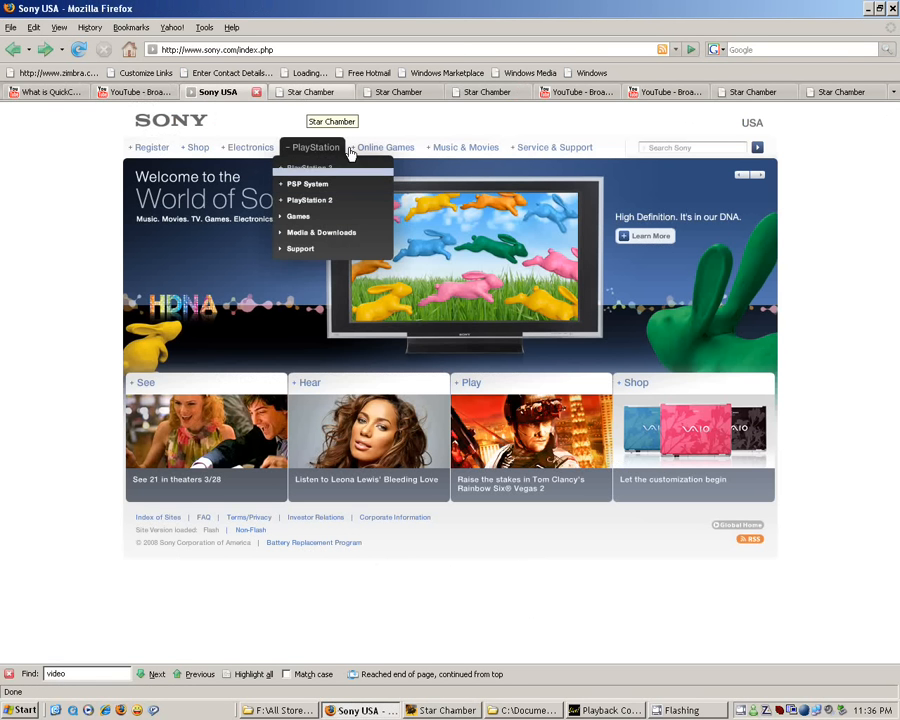
mouse_move(384, 148)
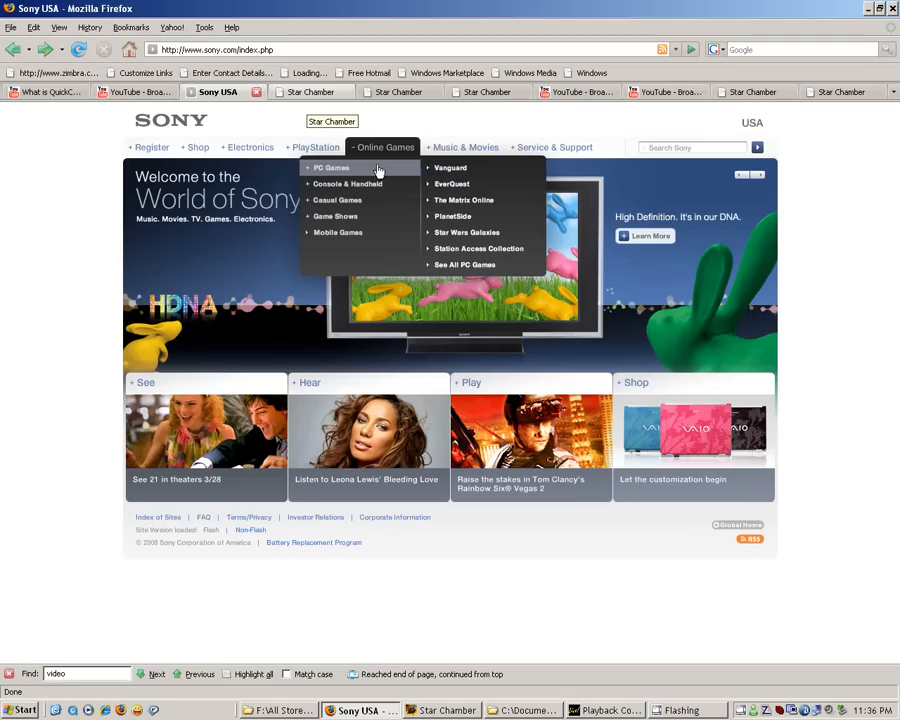
left_click(464, 264)
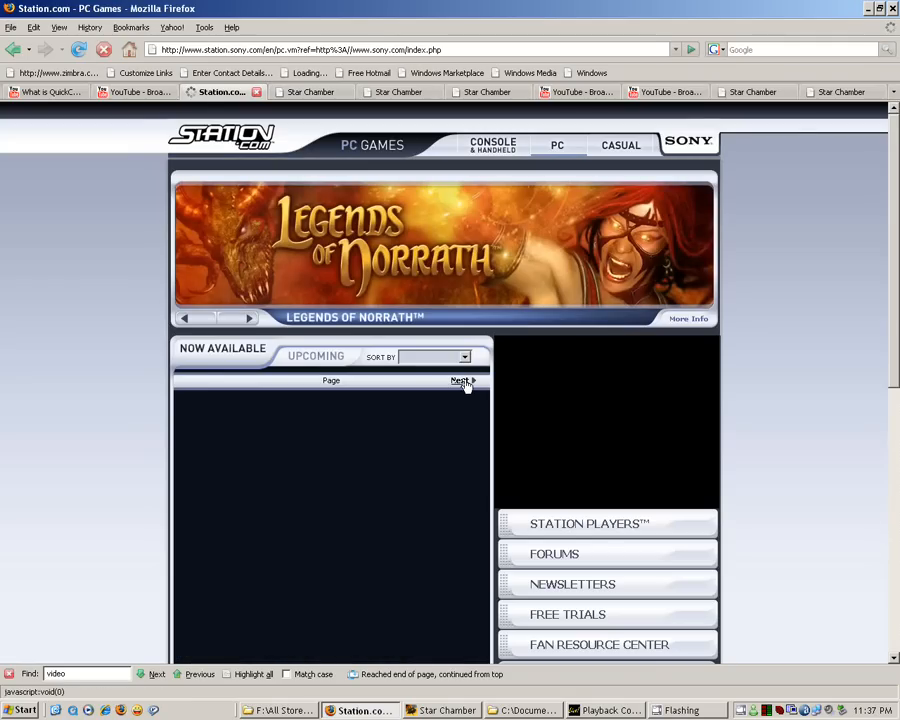
scroll("down", 3)
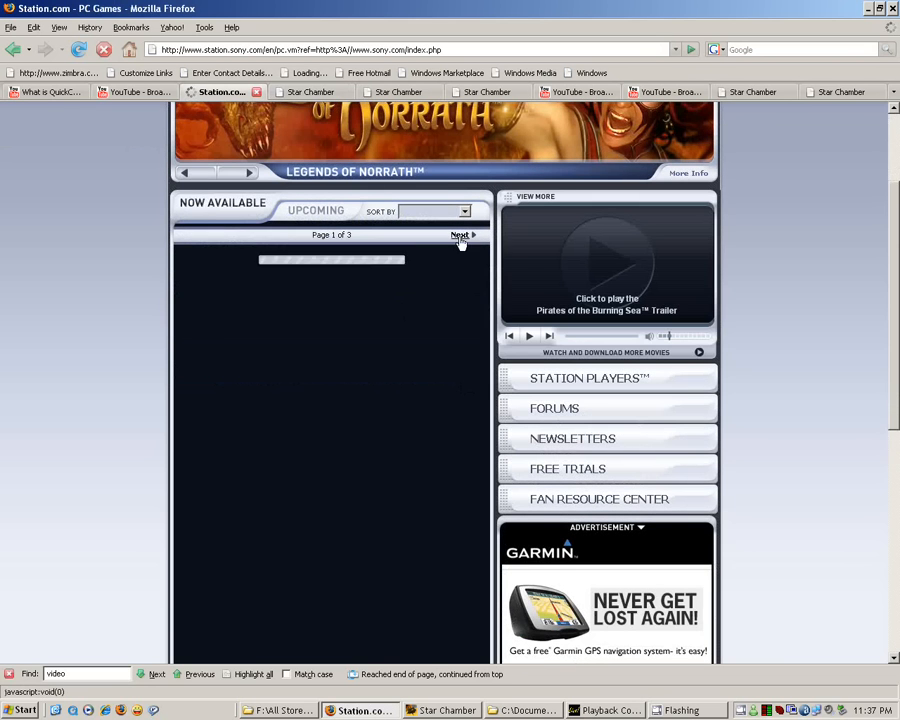
left_click(460, 234)
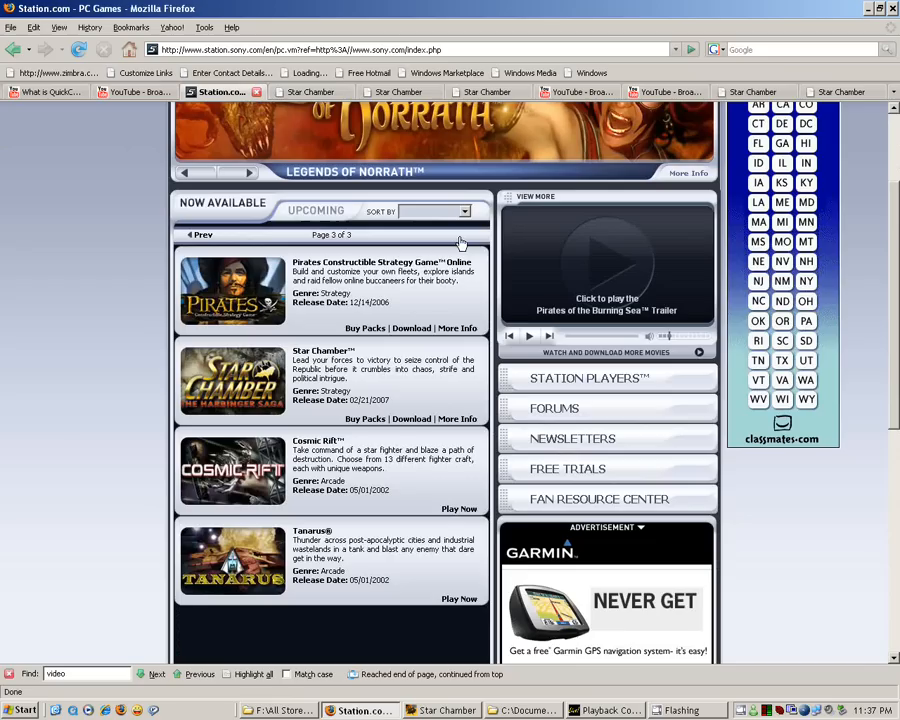
mouse_move(404, 402)
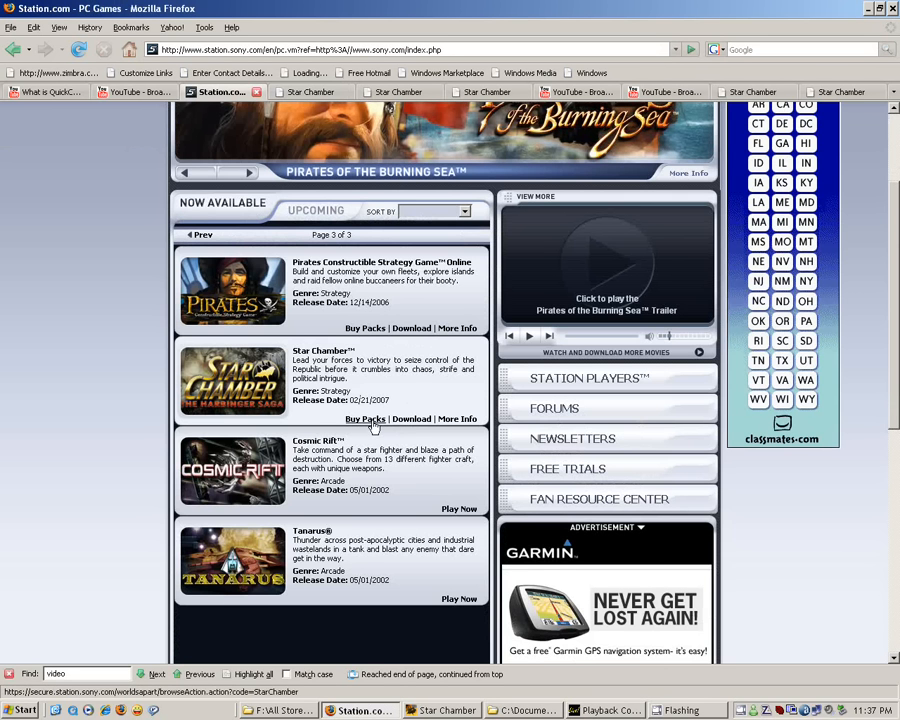
left_click(412, 420)
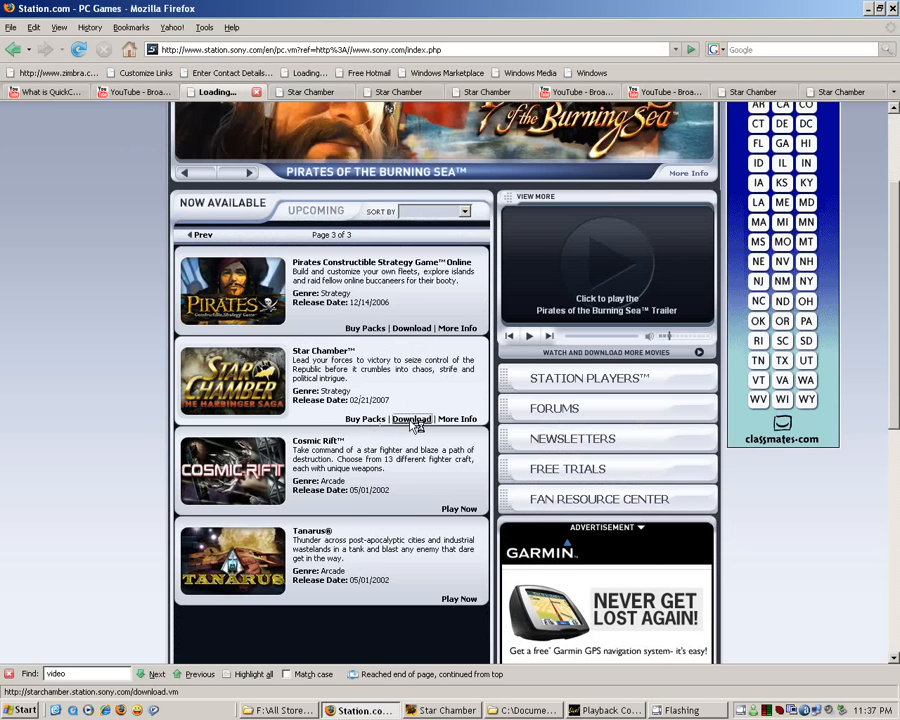
Return to the game client and switch to the Collection screen.
left_click(412, 418)
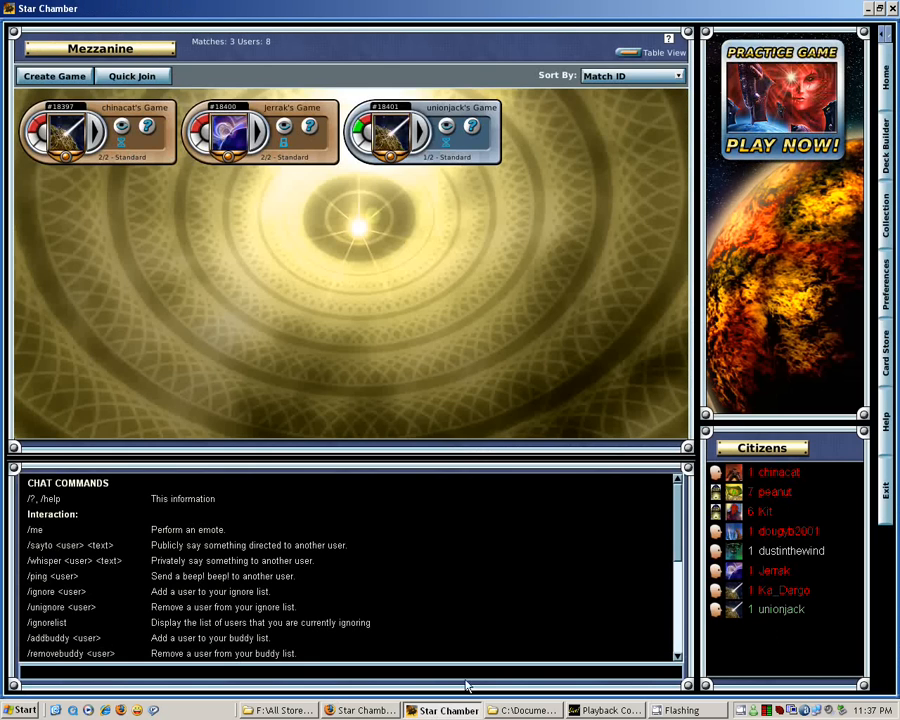
mouse_move(768, 304)
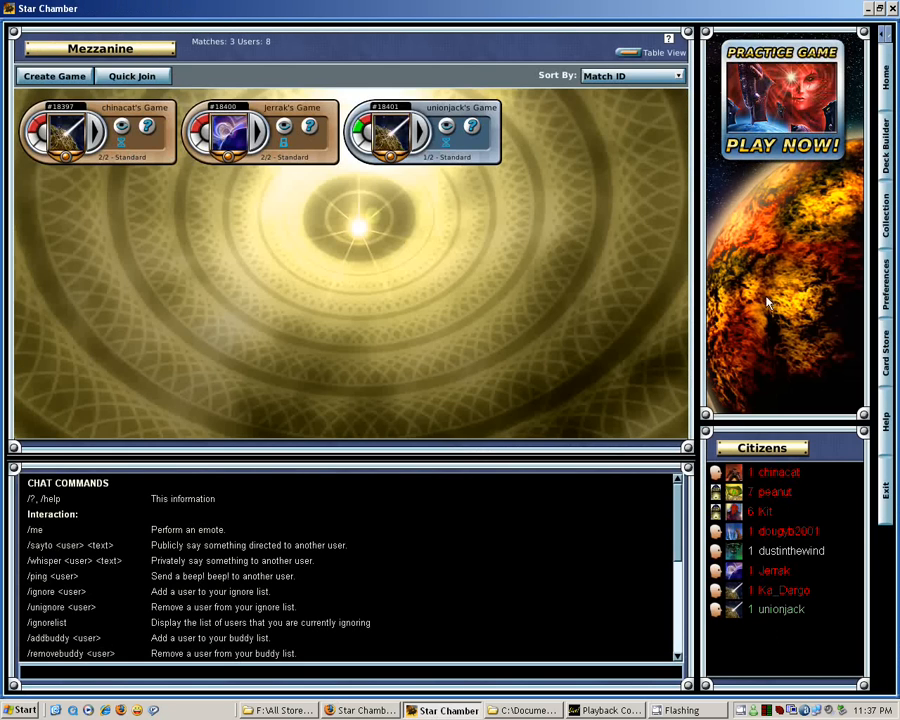
left_click(884, 216)
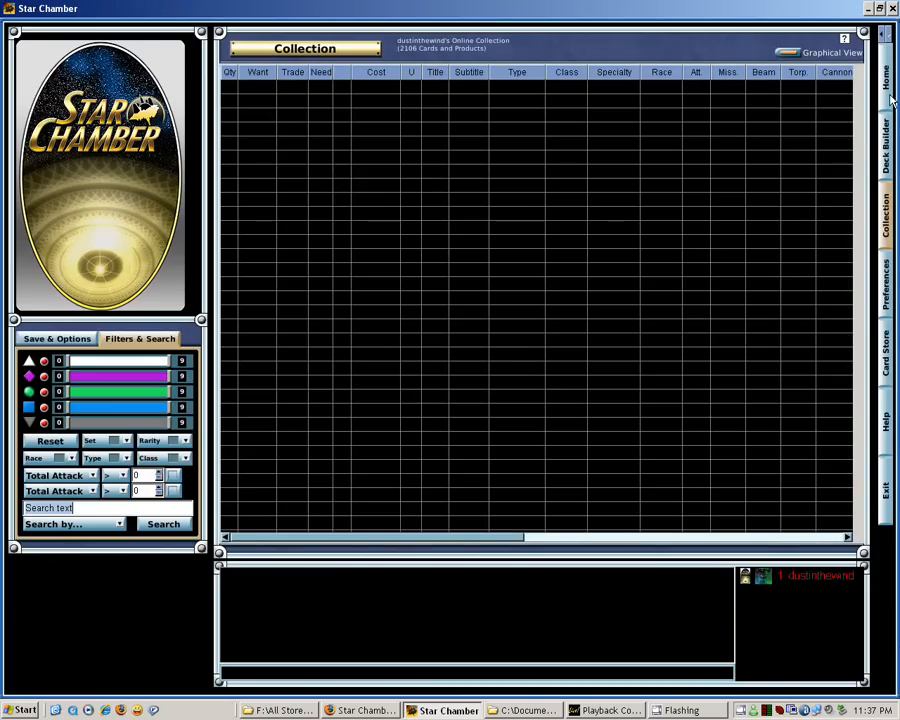
Load the owned boosters, starter decks and cards list and scroll through their quantities and types.
left_click(164, 524)
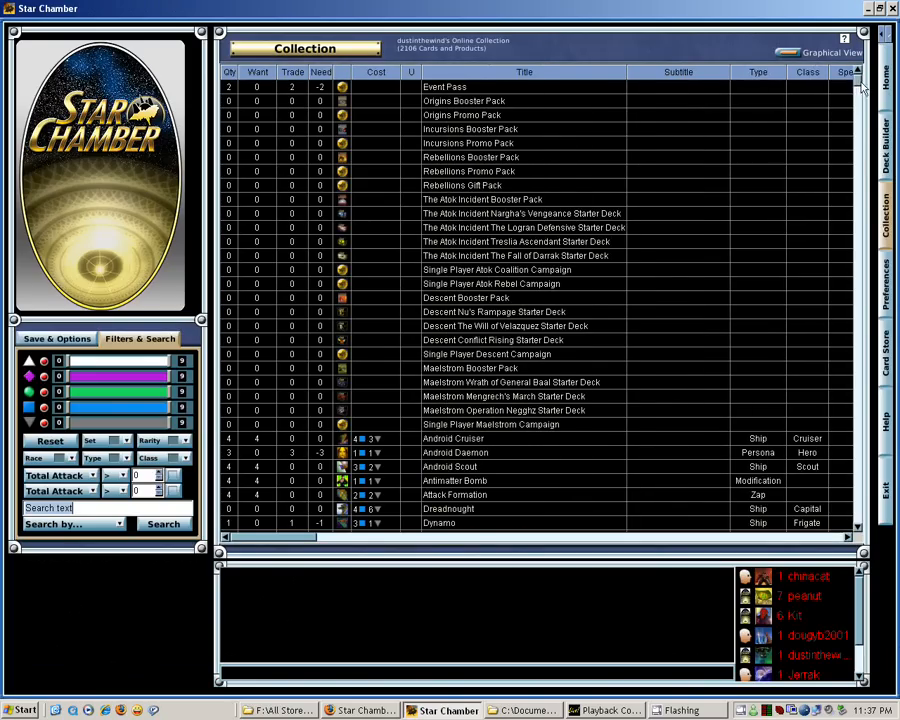
scroll("down", 3)
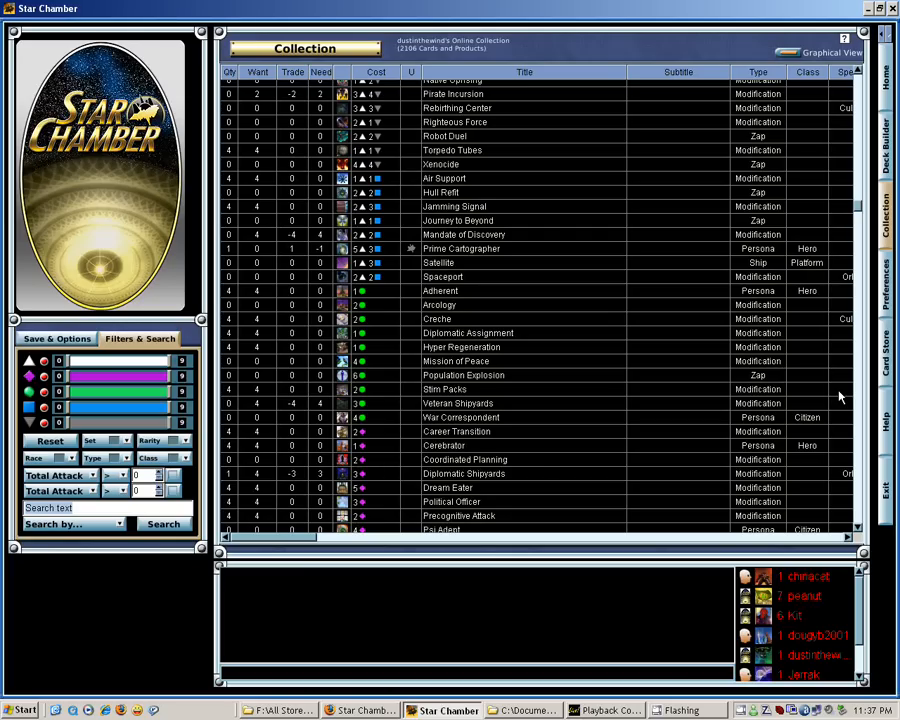
mouse_move(390, 638)
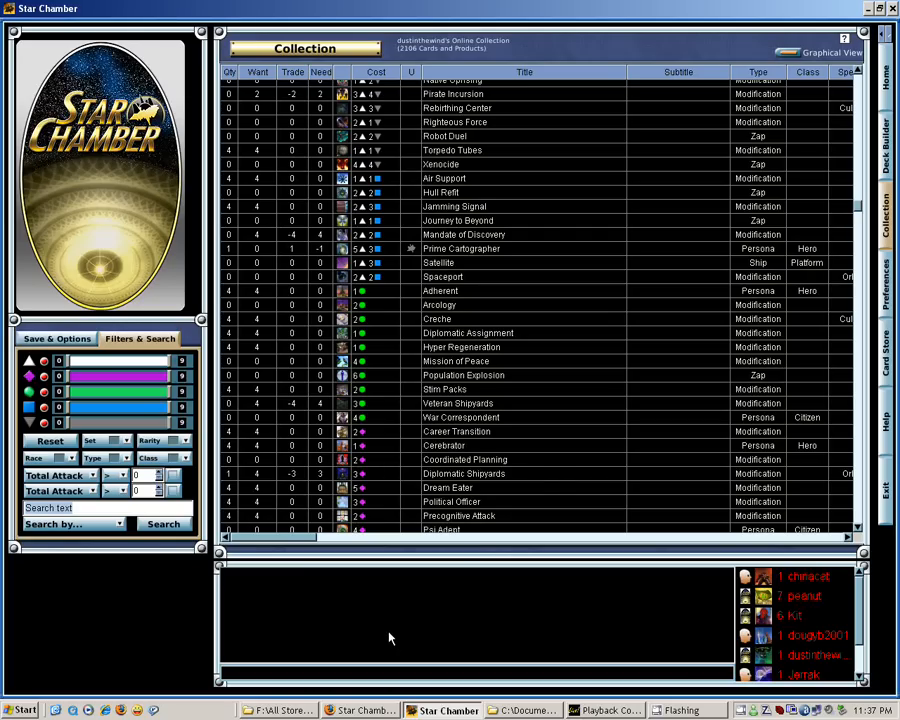